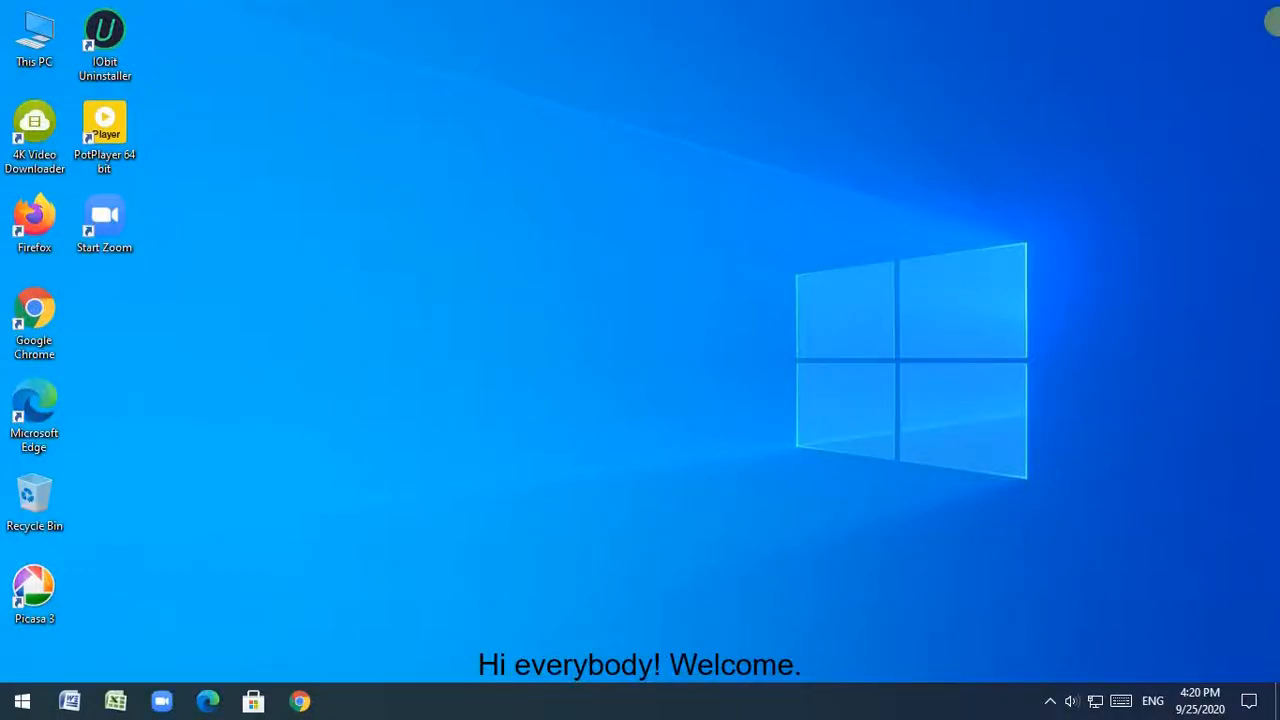
Open Info_Table in the Practice-1 database to display its 17 records
click(20, 700)
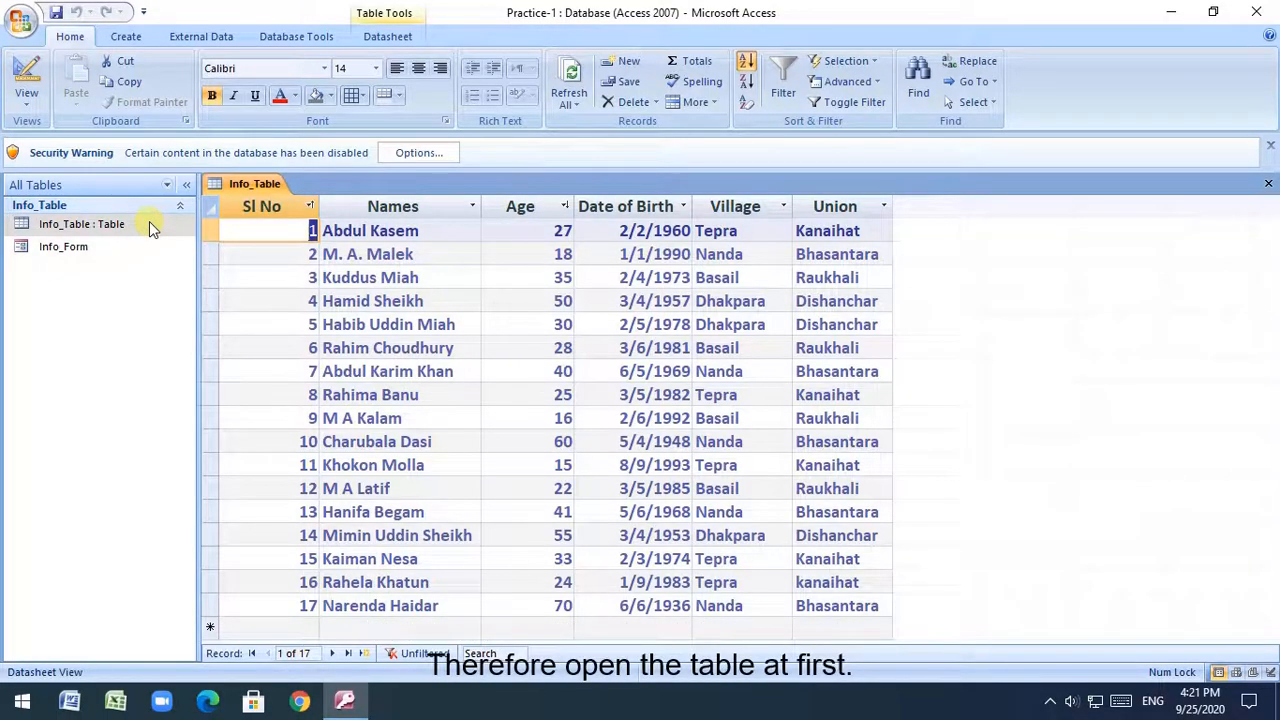
Start a new design-view query using Info_Table as its source
click(124, 36)
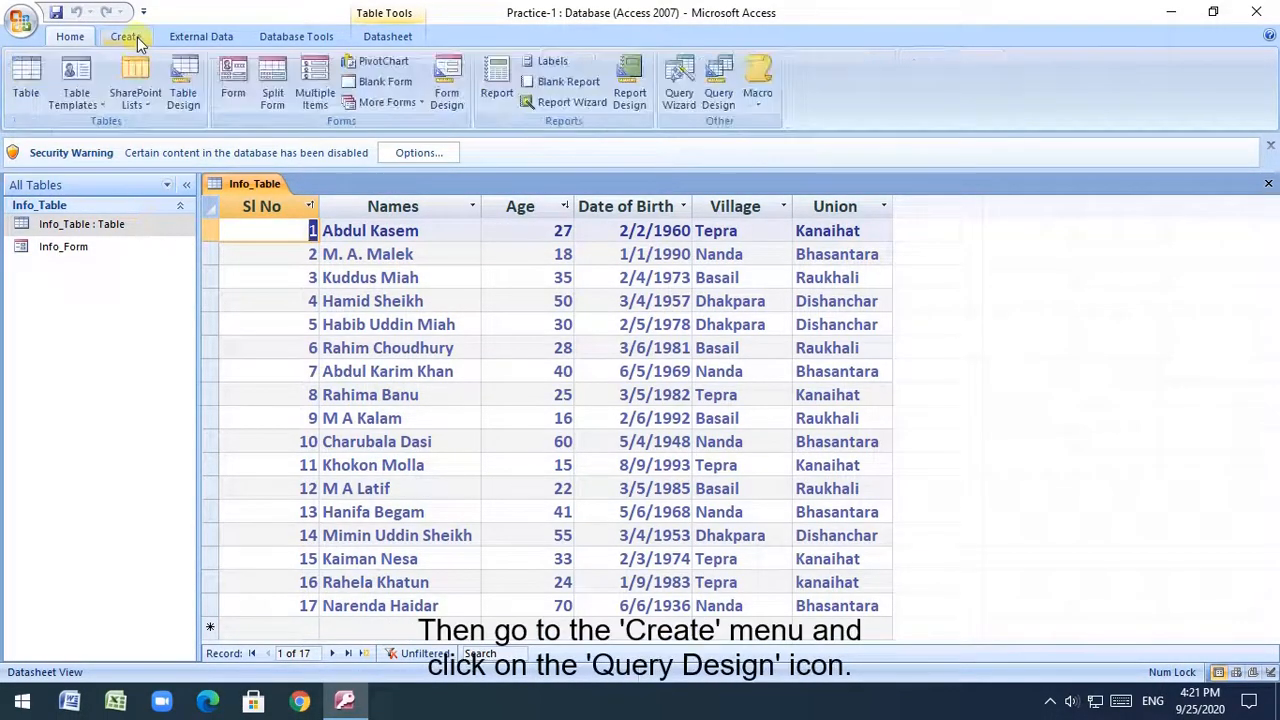
click(719, 80)
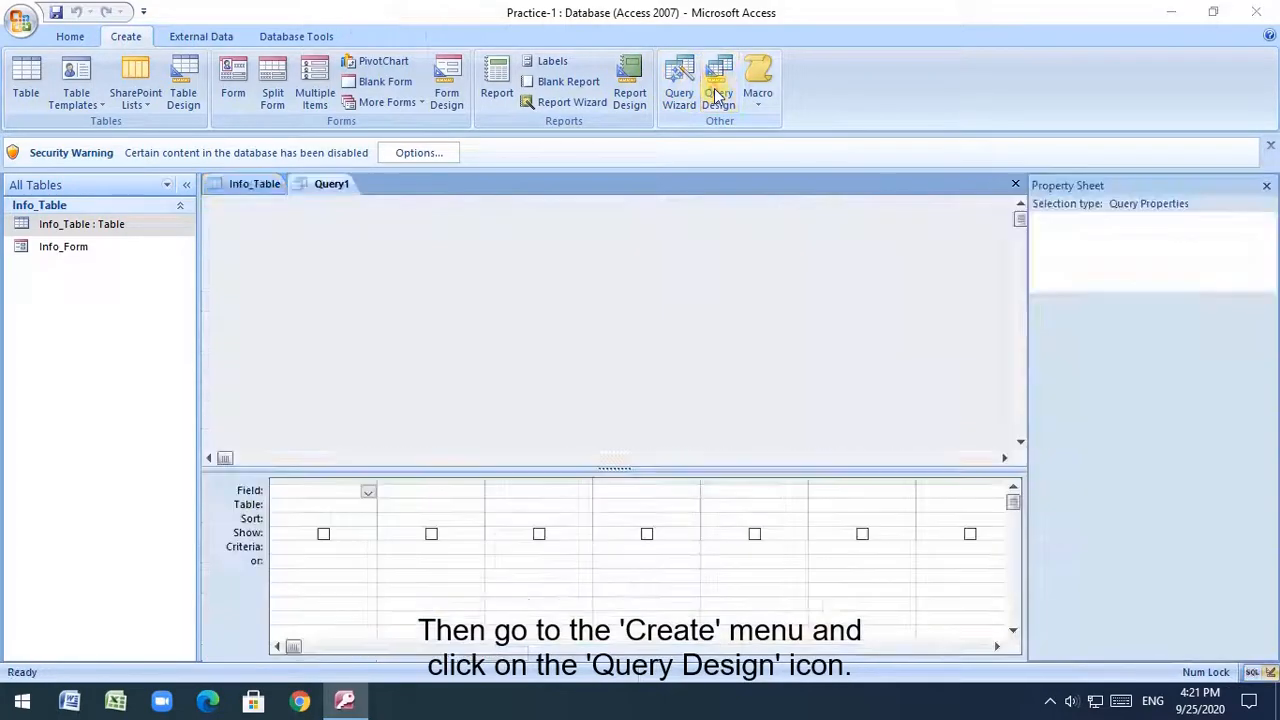
click(718, 85)
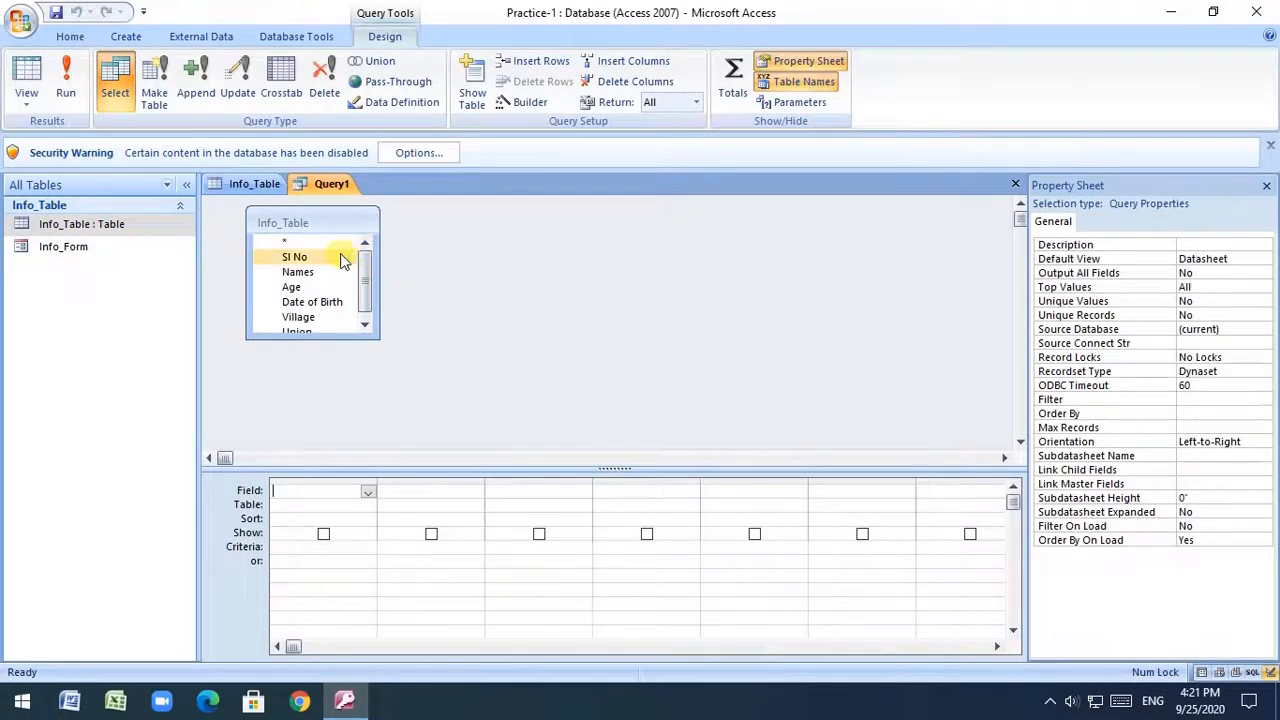
Add Sl No, Names, Date of Birth and Village to Query1's design grid
double_click(294, 257)
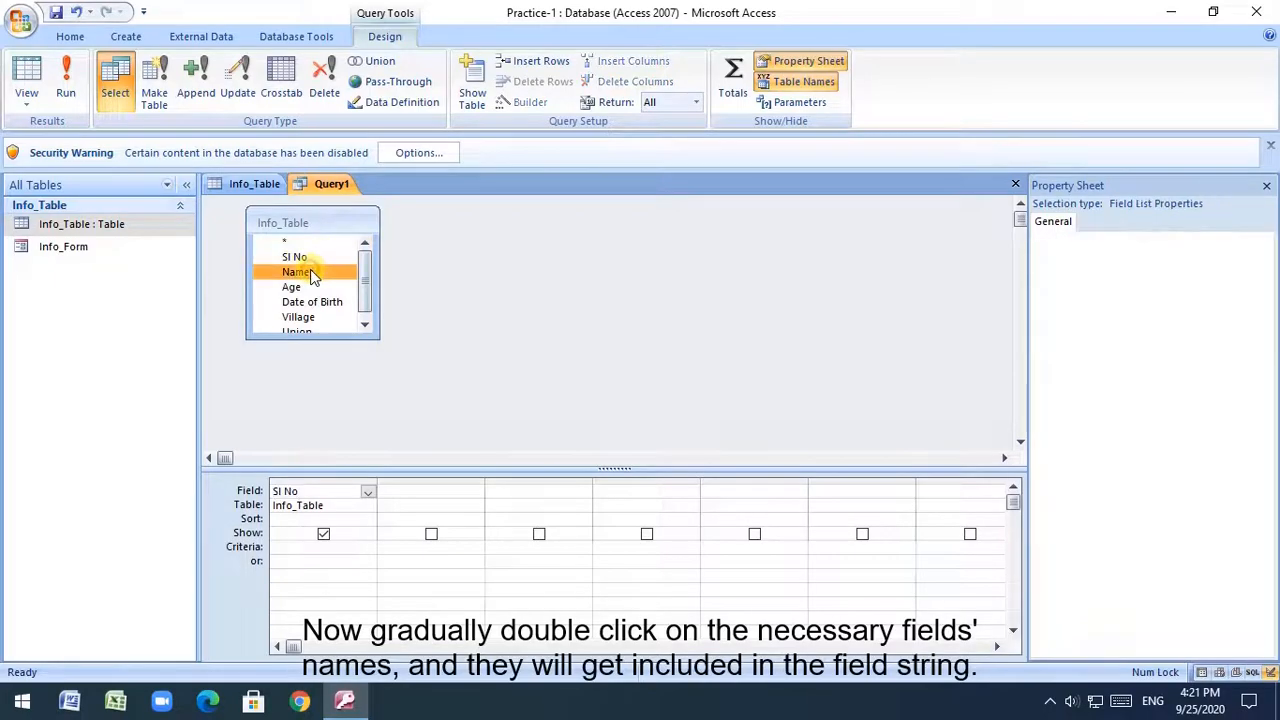
double_click(298, 272)
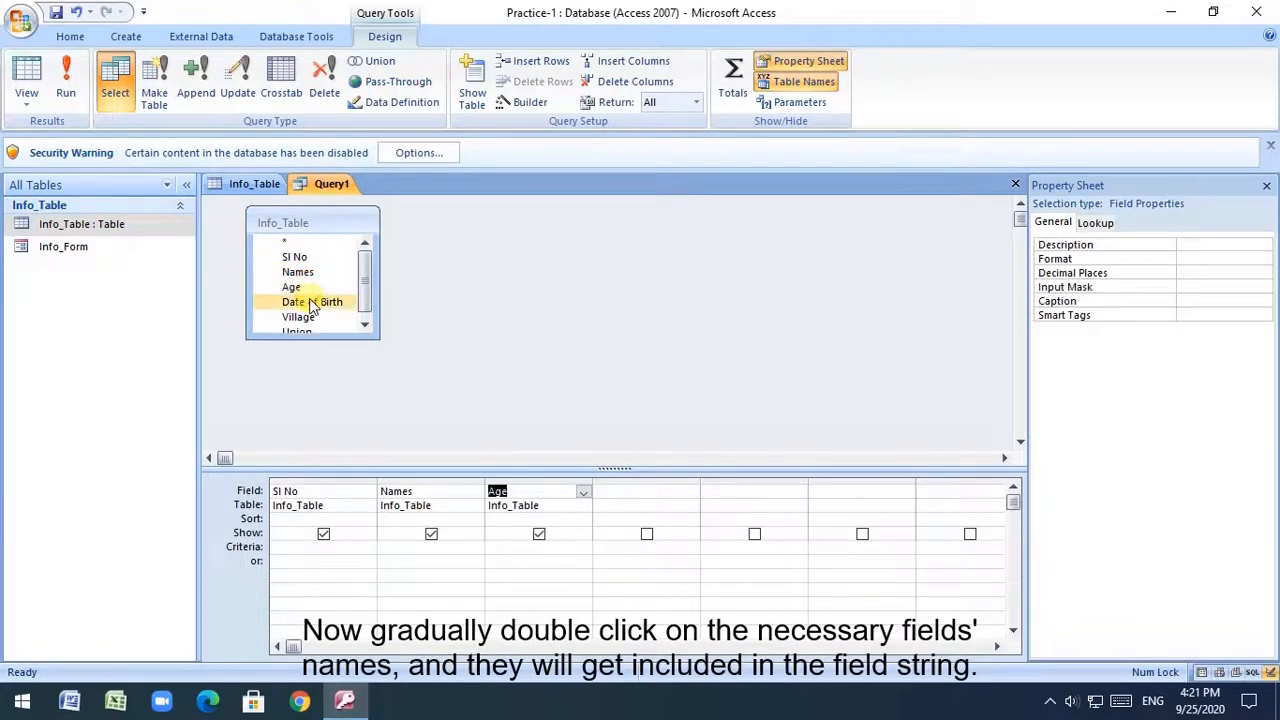
double_click(298, 316)
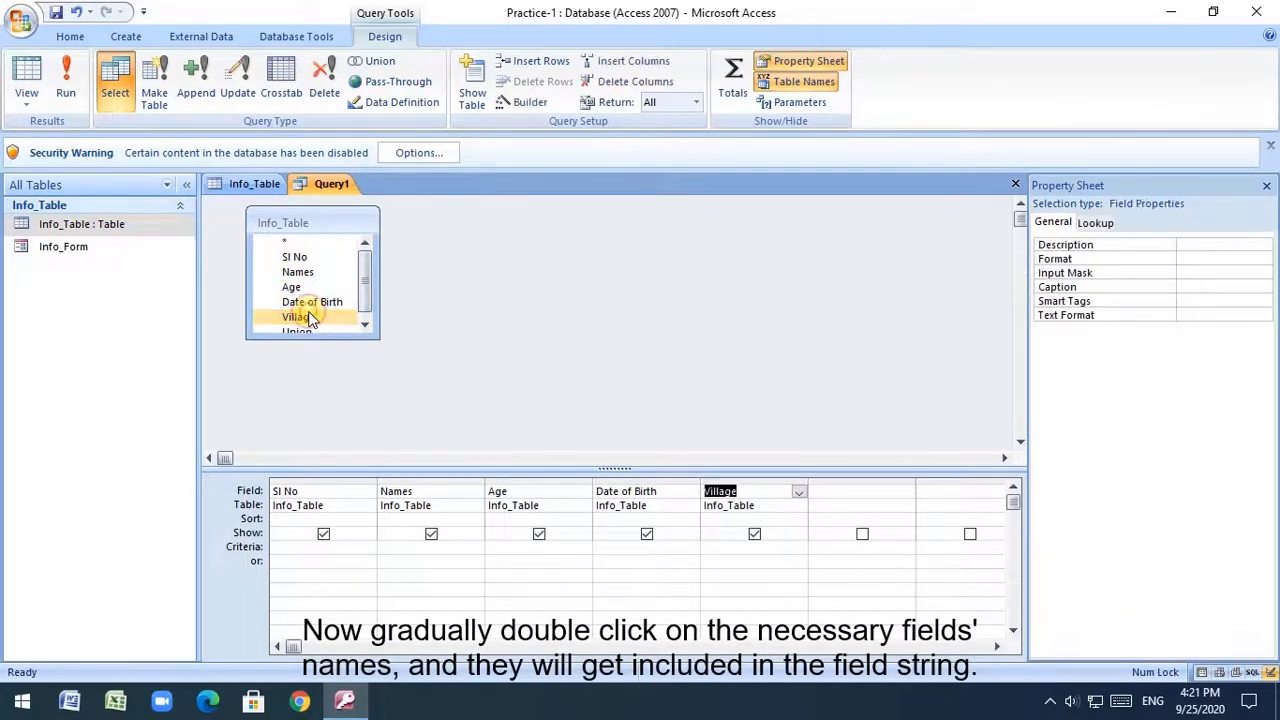
double_click(298, 316)
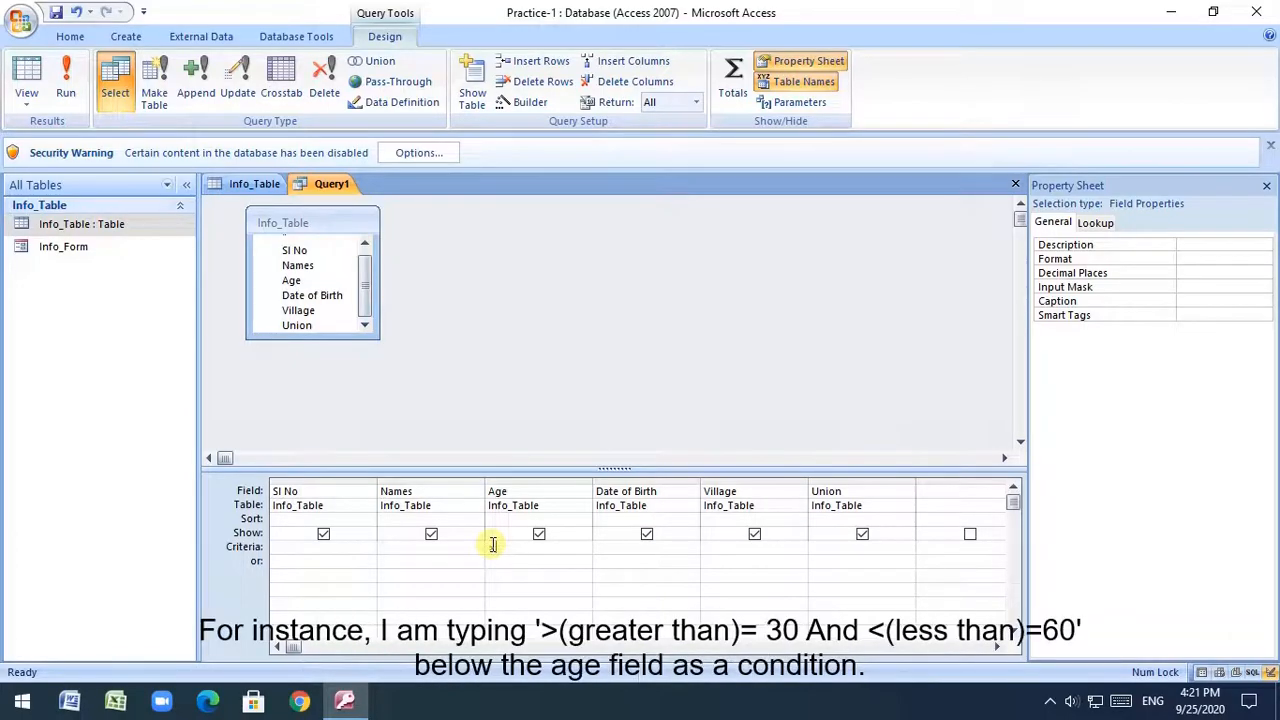
Enter the Age criterion >=30 And <=60 in Query1's grid
text(>=30)
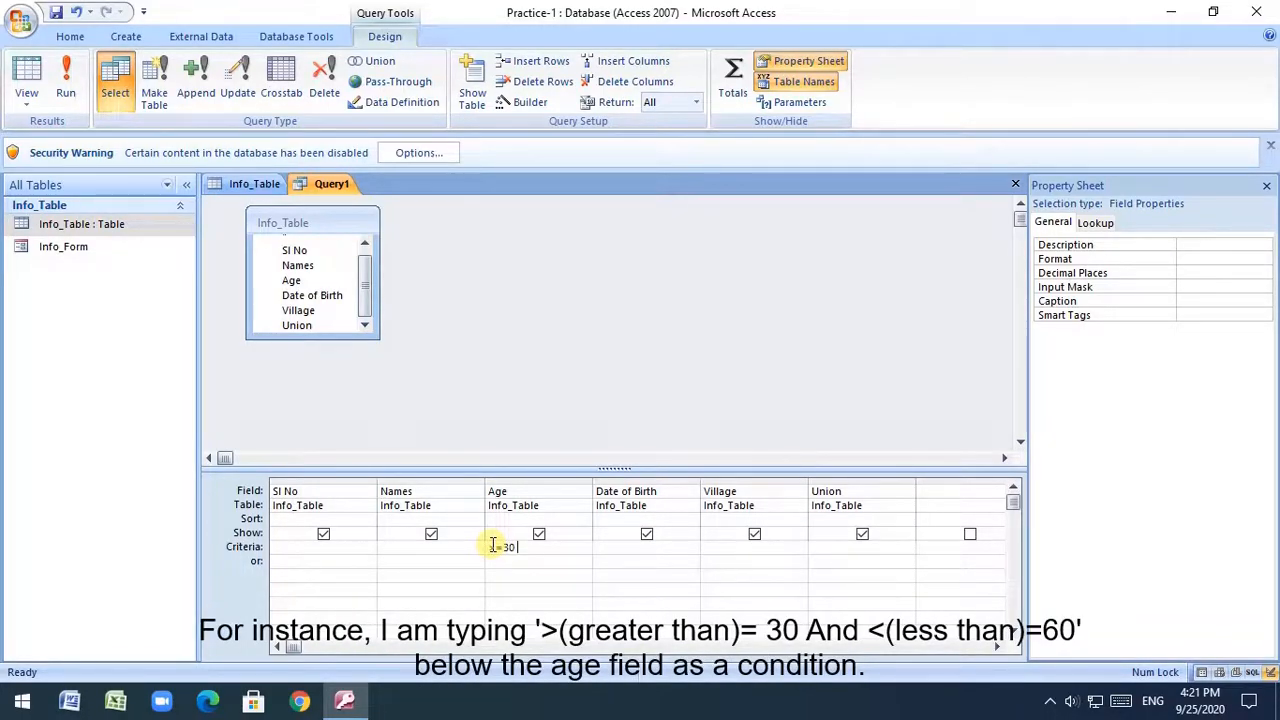
text(And)
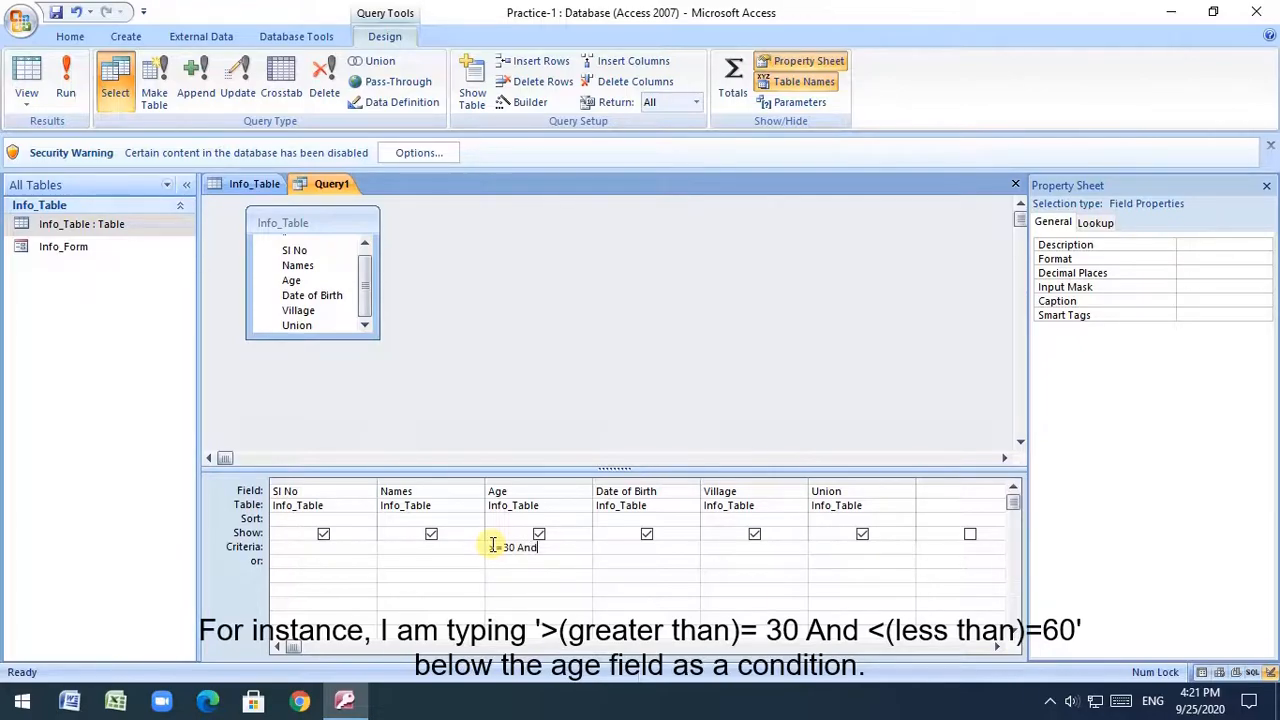
text(<)
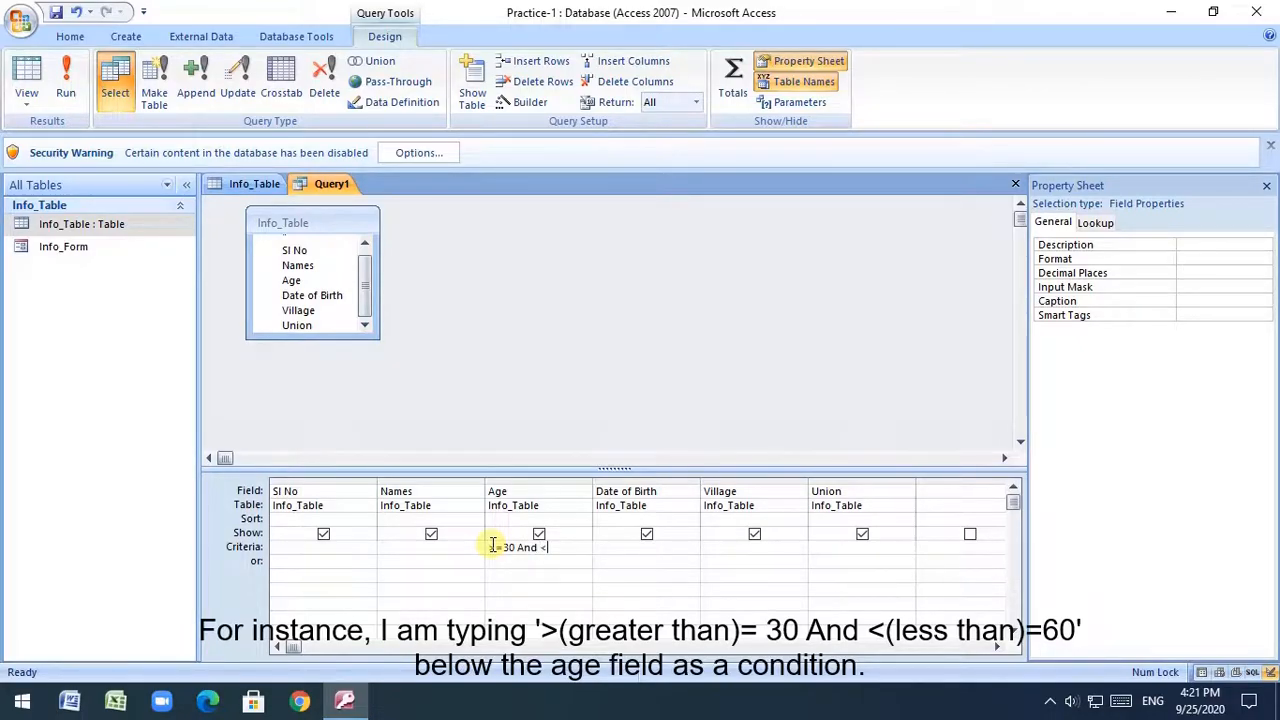
text(=60)
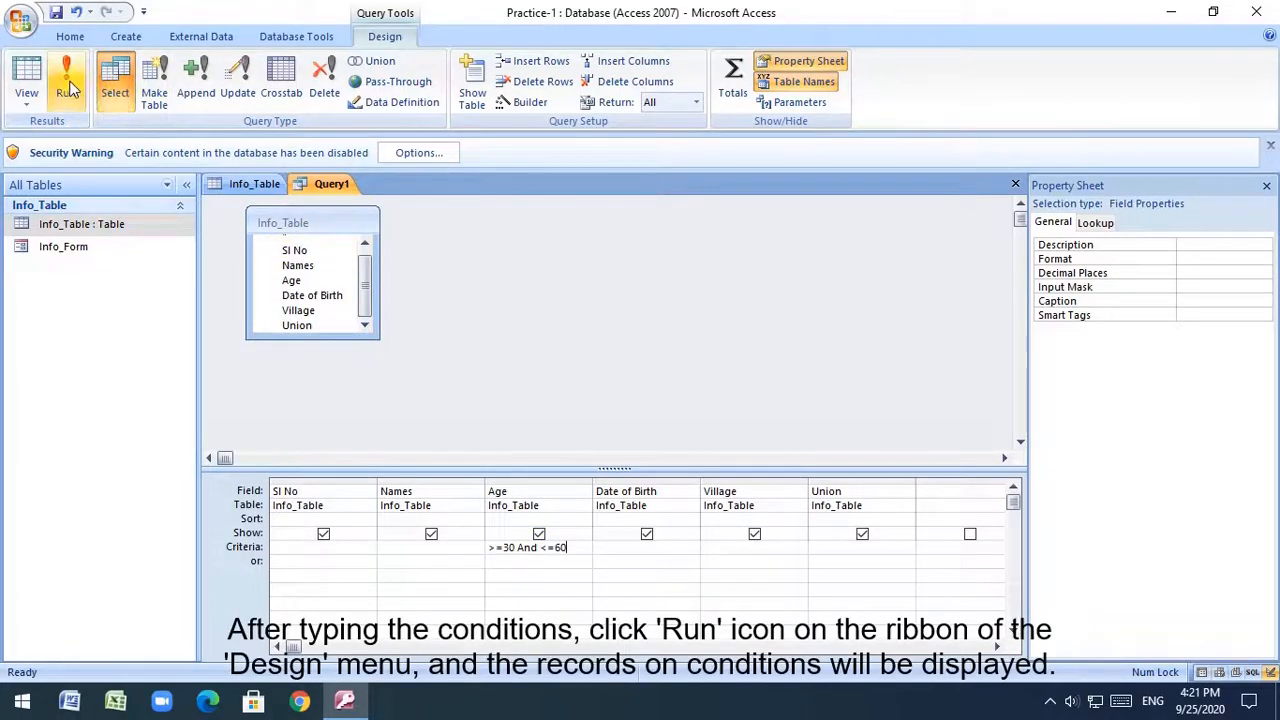
Run Query1 to list the 8 records with ages from 30 to 60
click(67, 80)
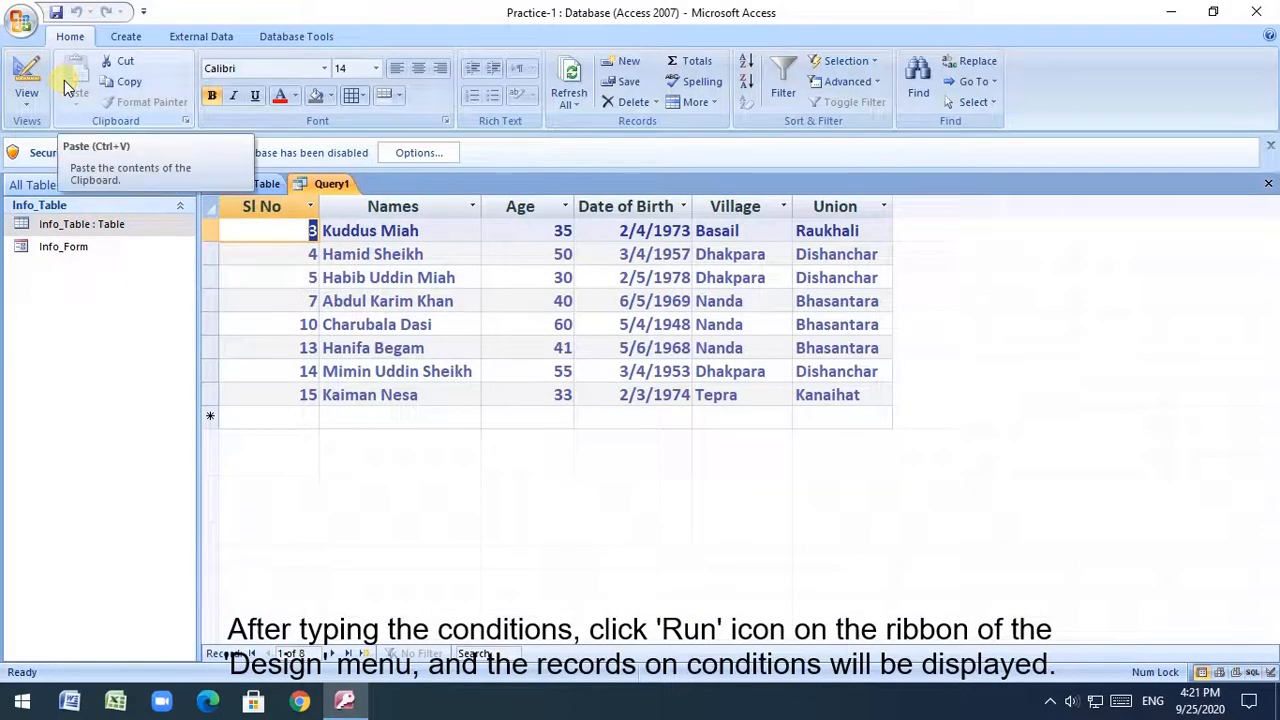
click(291, 95)
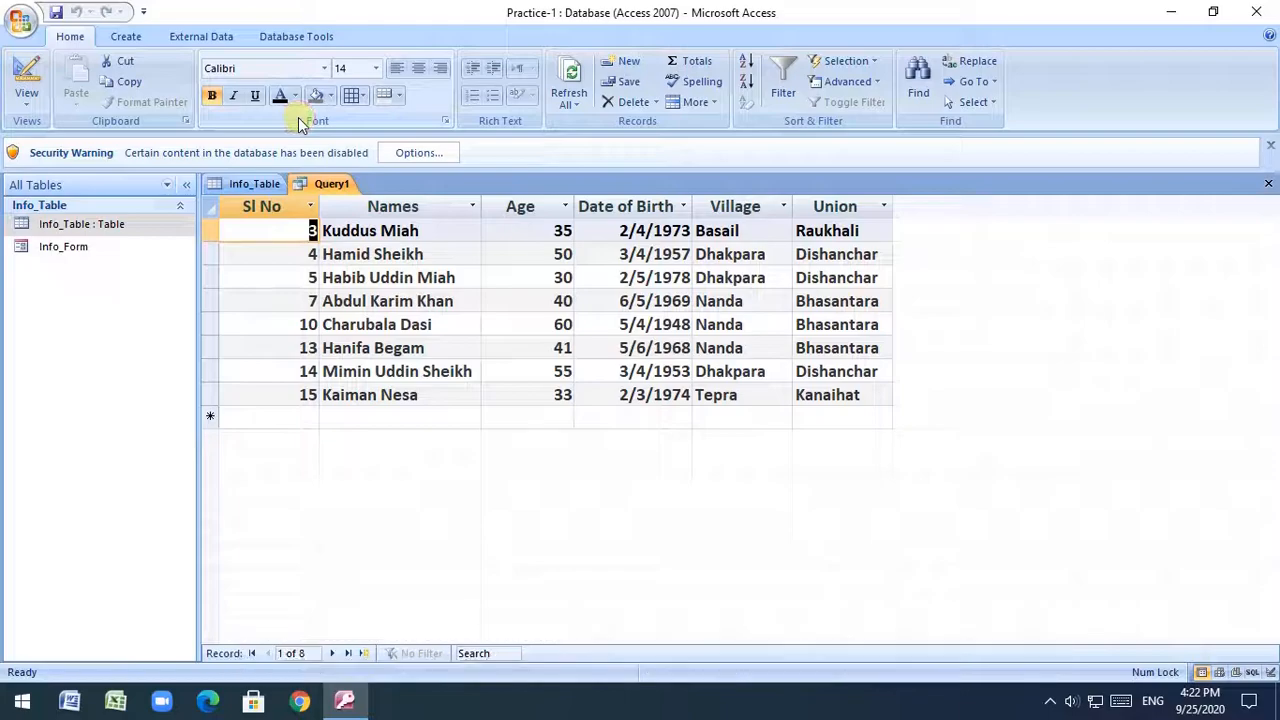
mouse_move(1228, 203)
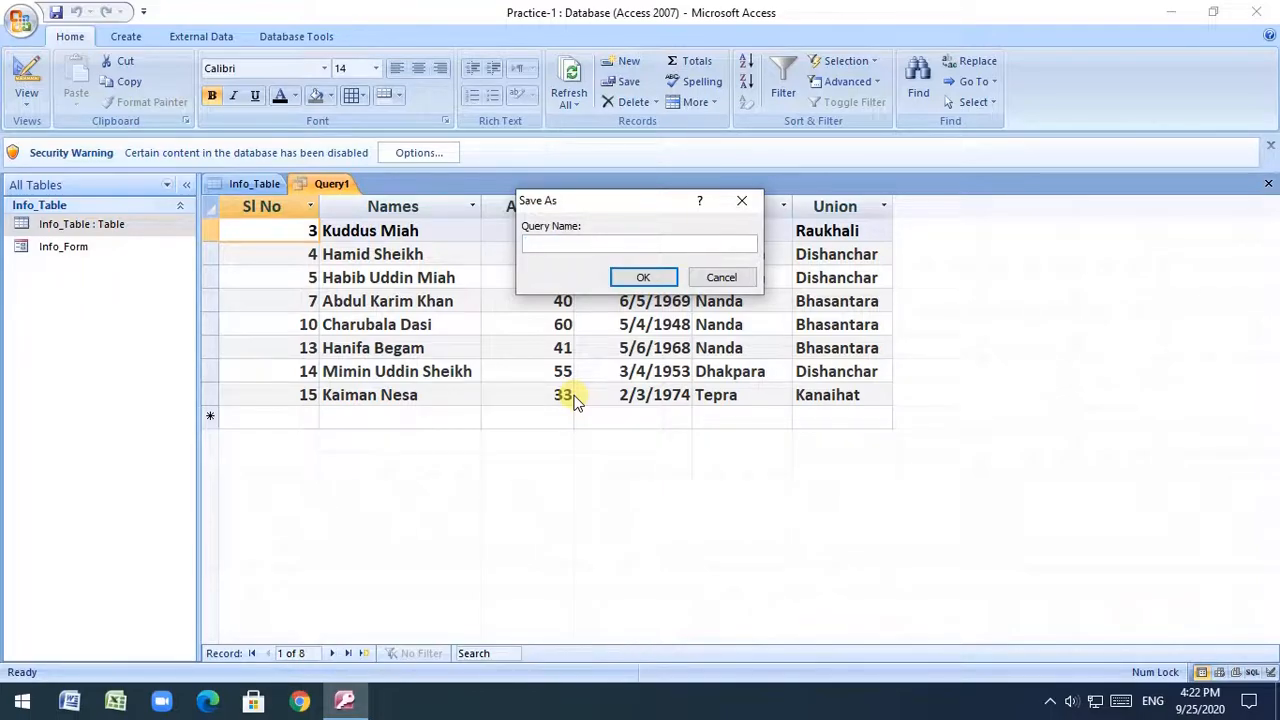
Save the filtered query under the name 'Age Query'
text(Age)
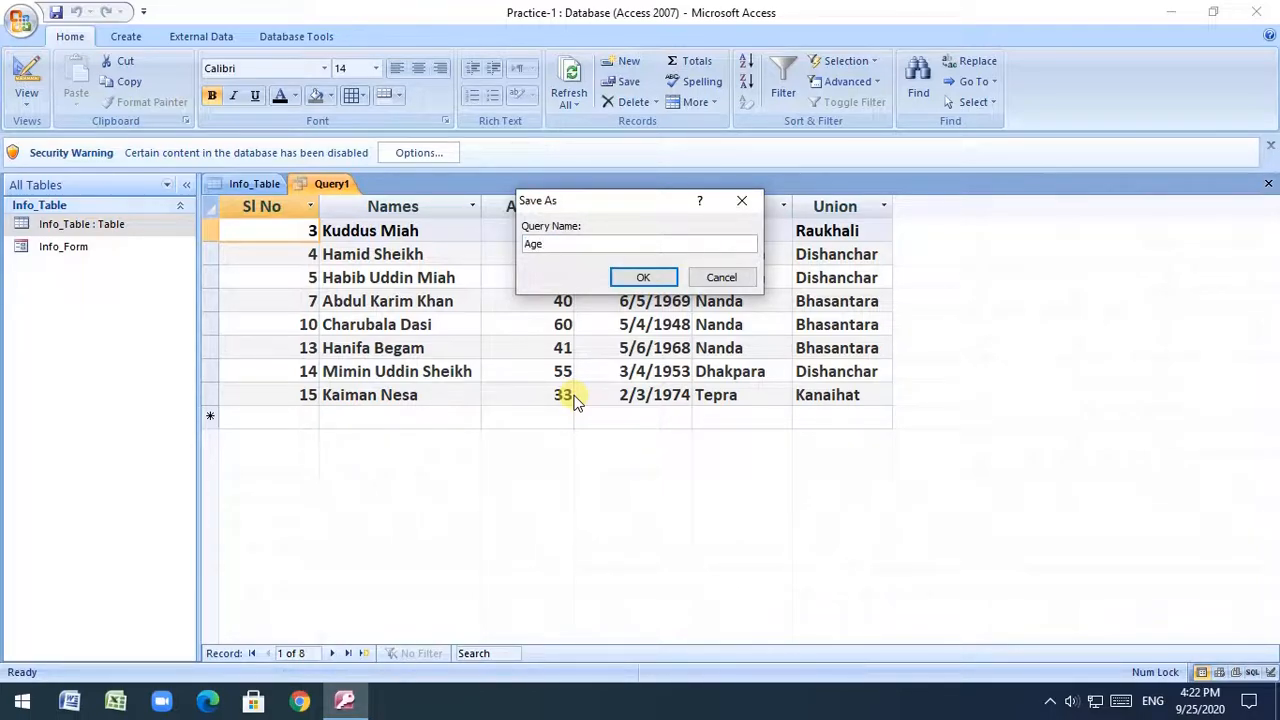
text(Query)
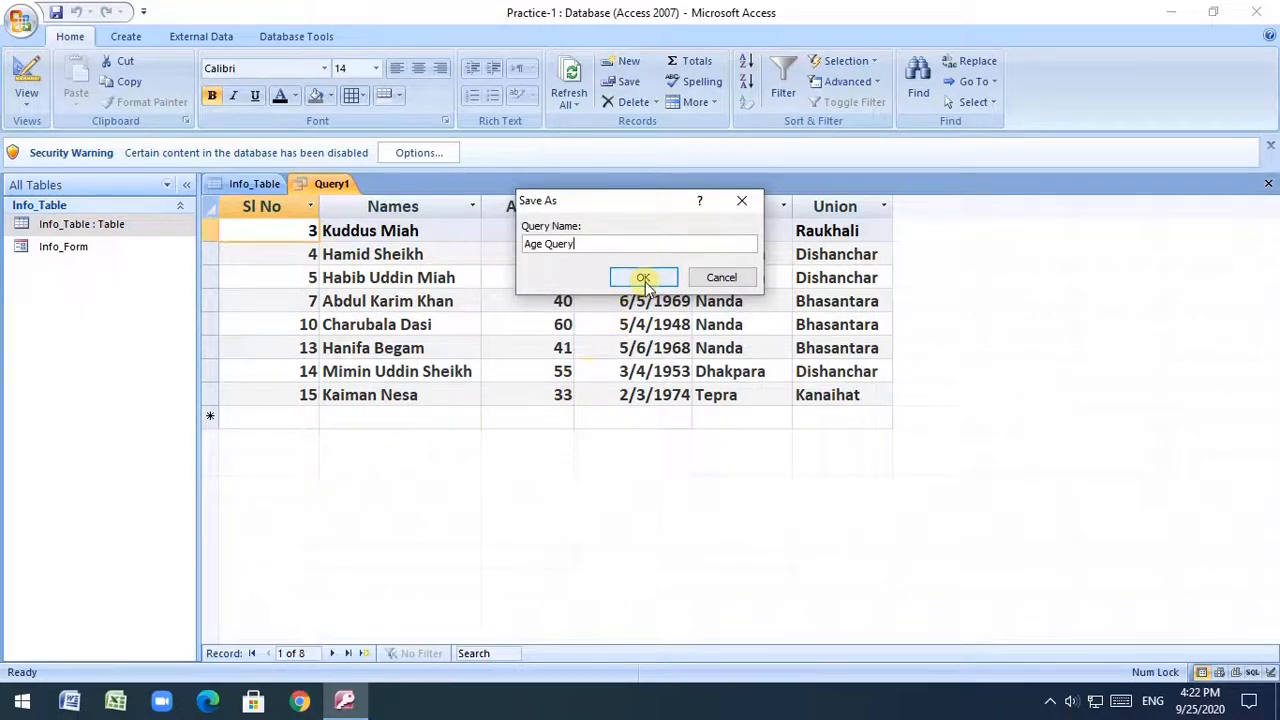
click(643, 277)
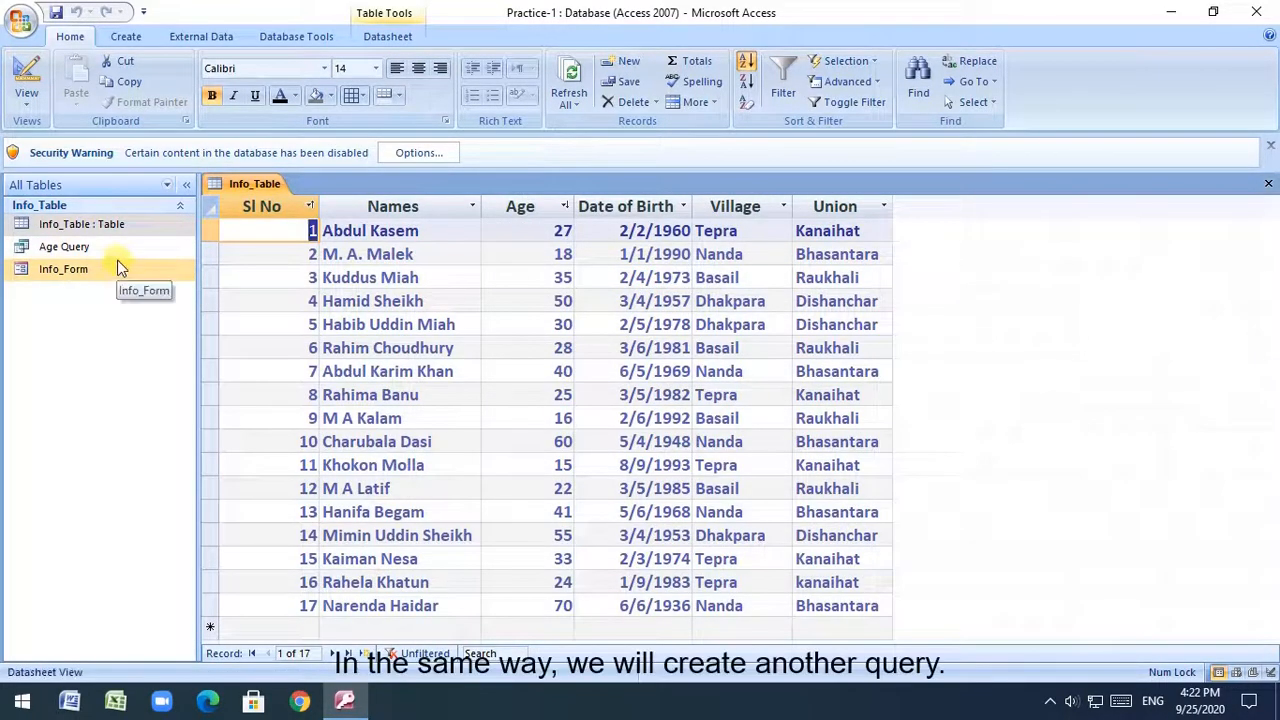
Open Age Query, then start a second design-view query on Info_Table
double_click(63, 246)
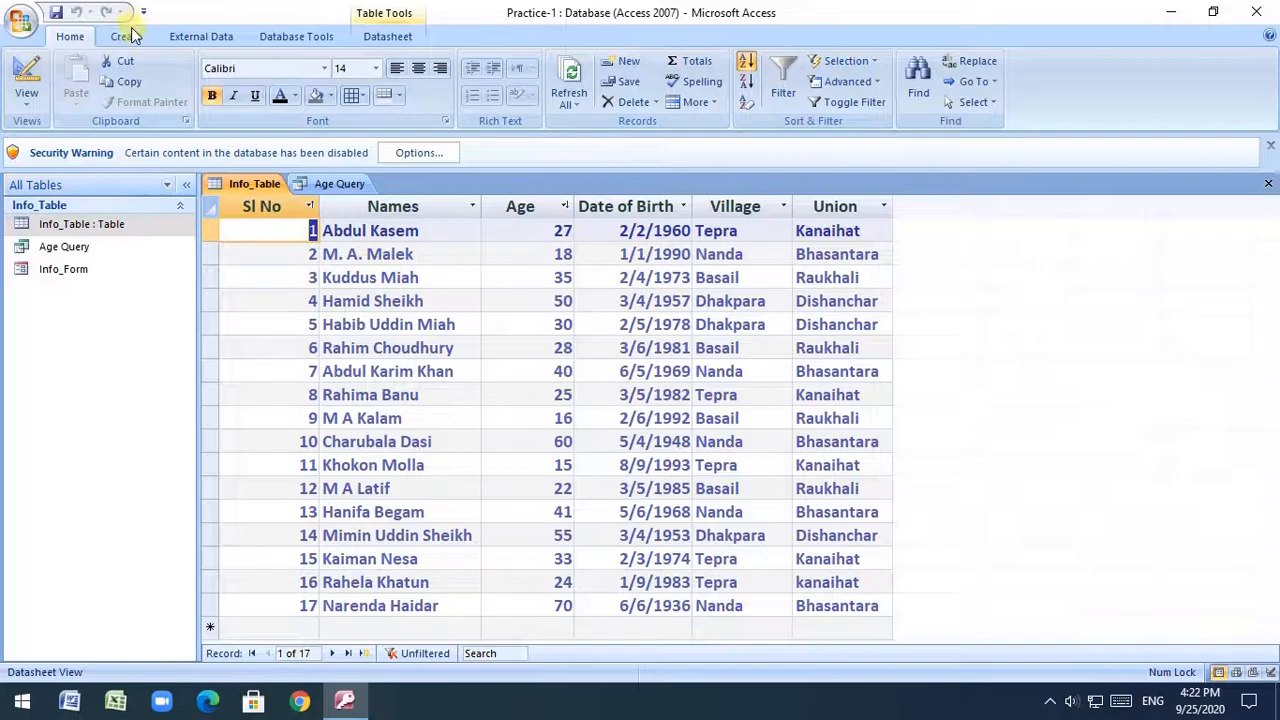
click(125, 36)
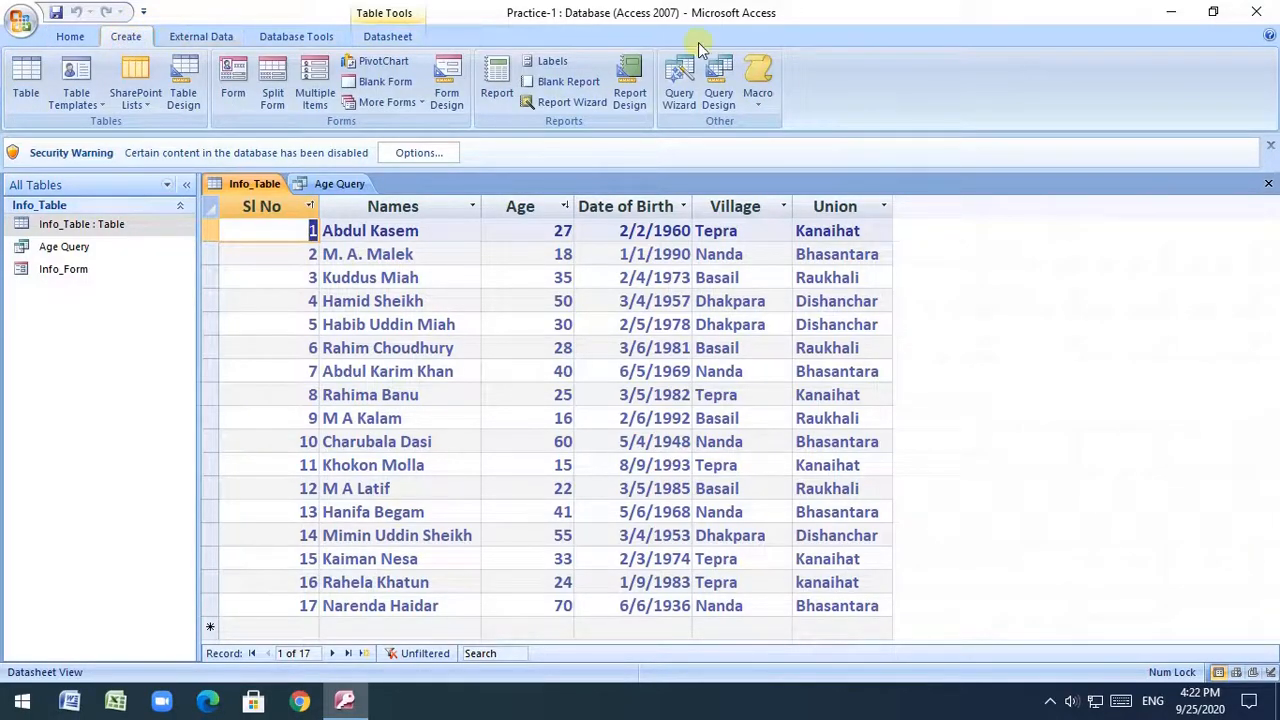
click(718, 78)
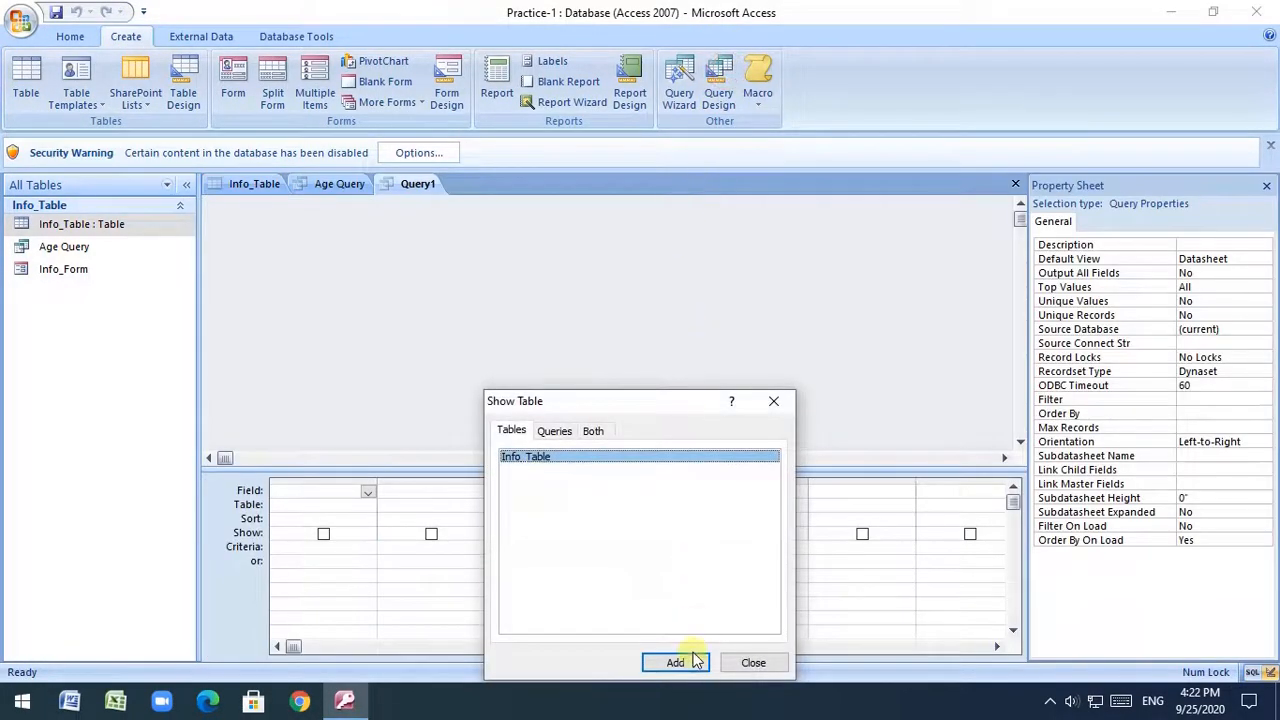
click(674, 662)
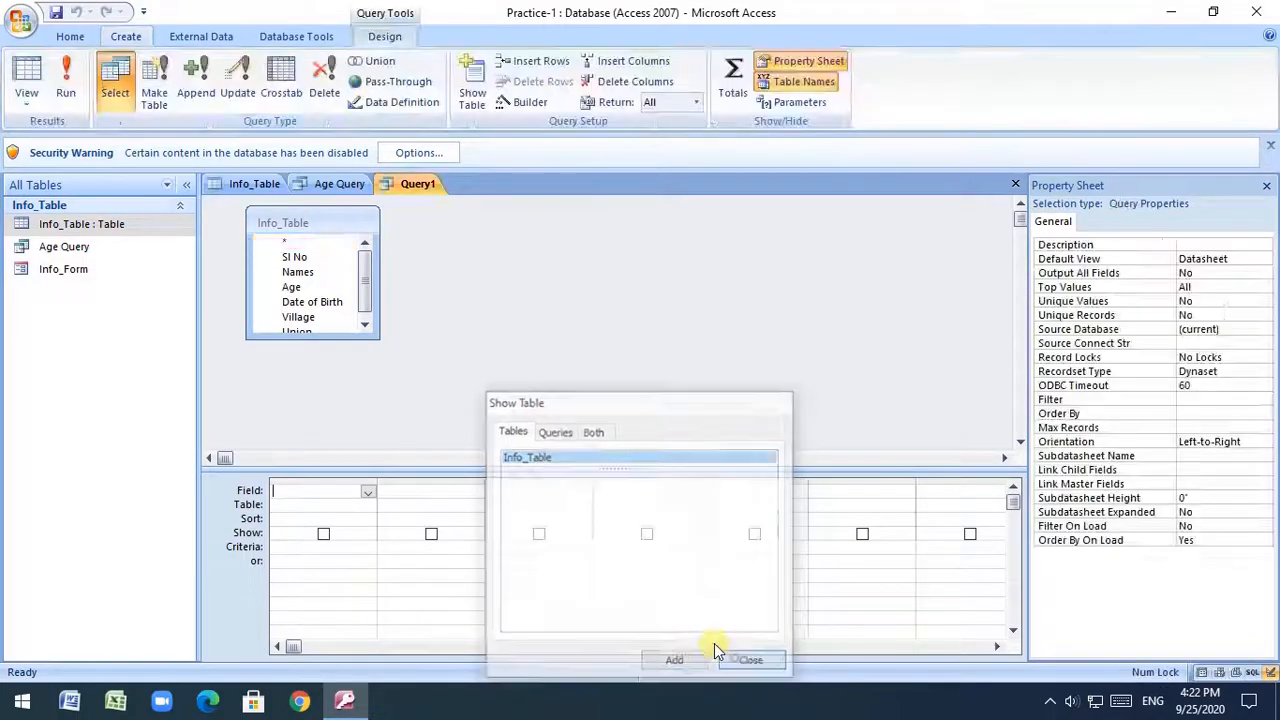
Add the Date of Birth and Village fields to the new query's grid
click(749, 659)
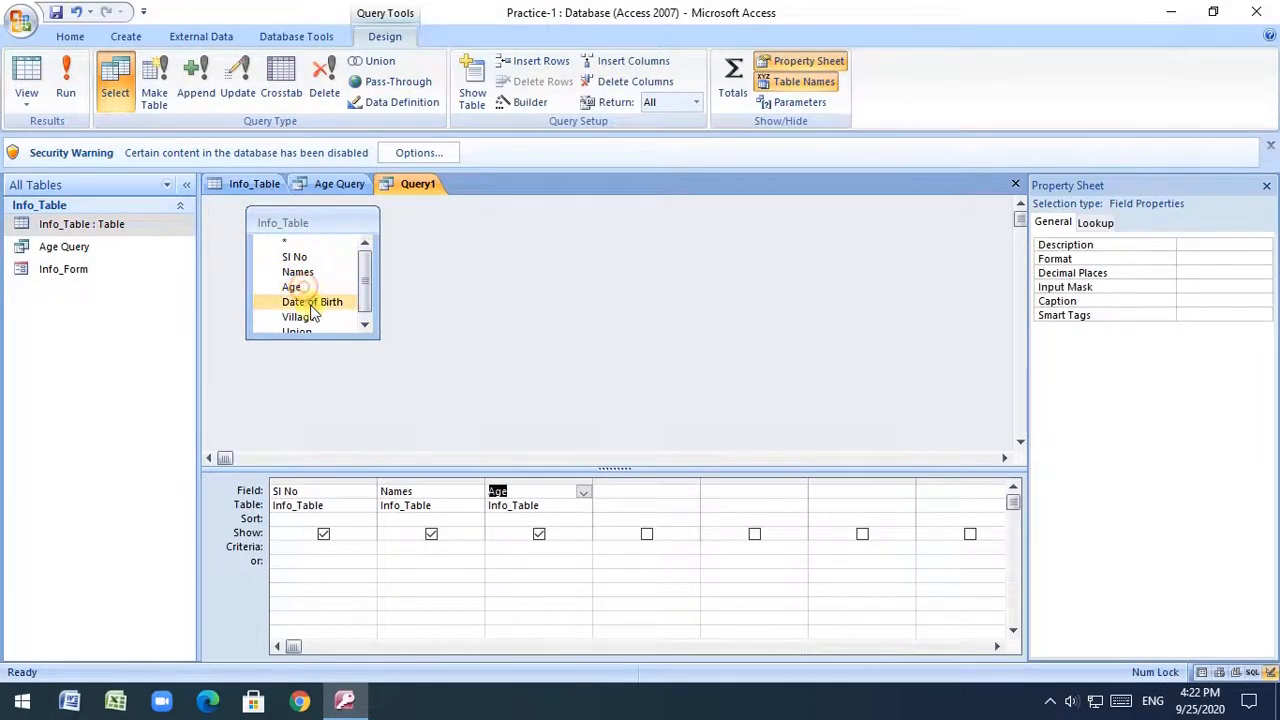
double_click(297, 316)
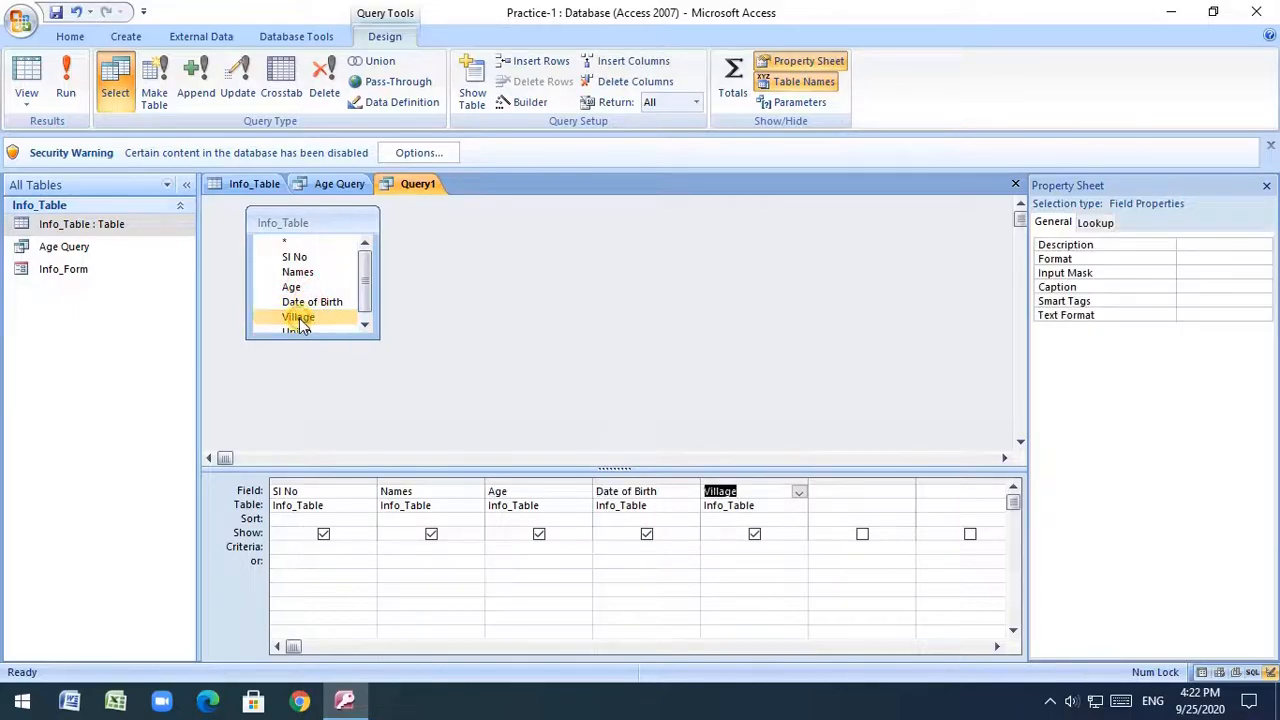
double_click(297, 325)
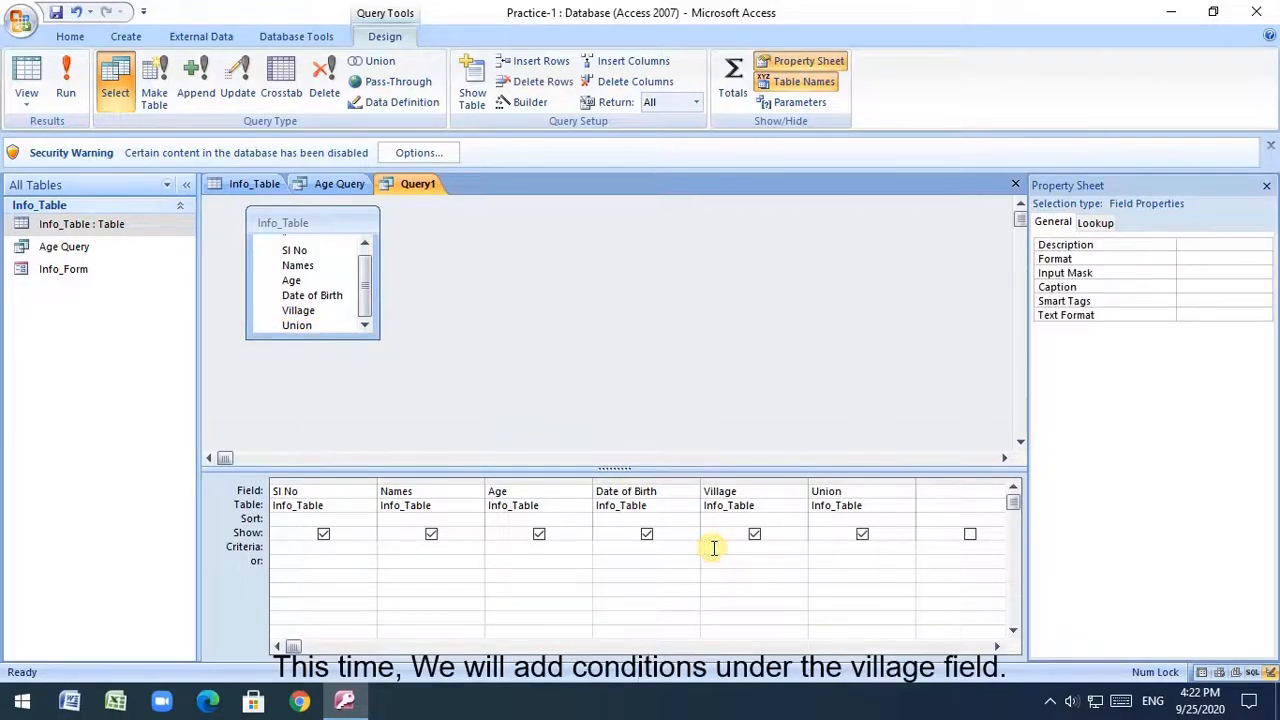
Filter Village to Basail, Tepra or Nanda and run the query
text(Basail")
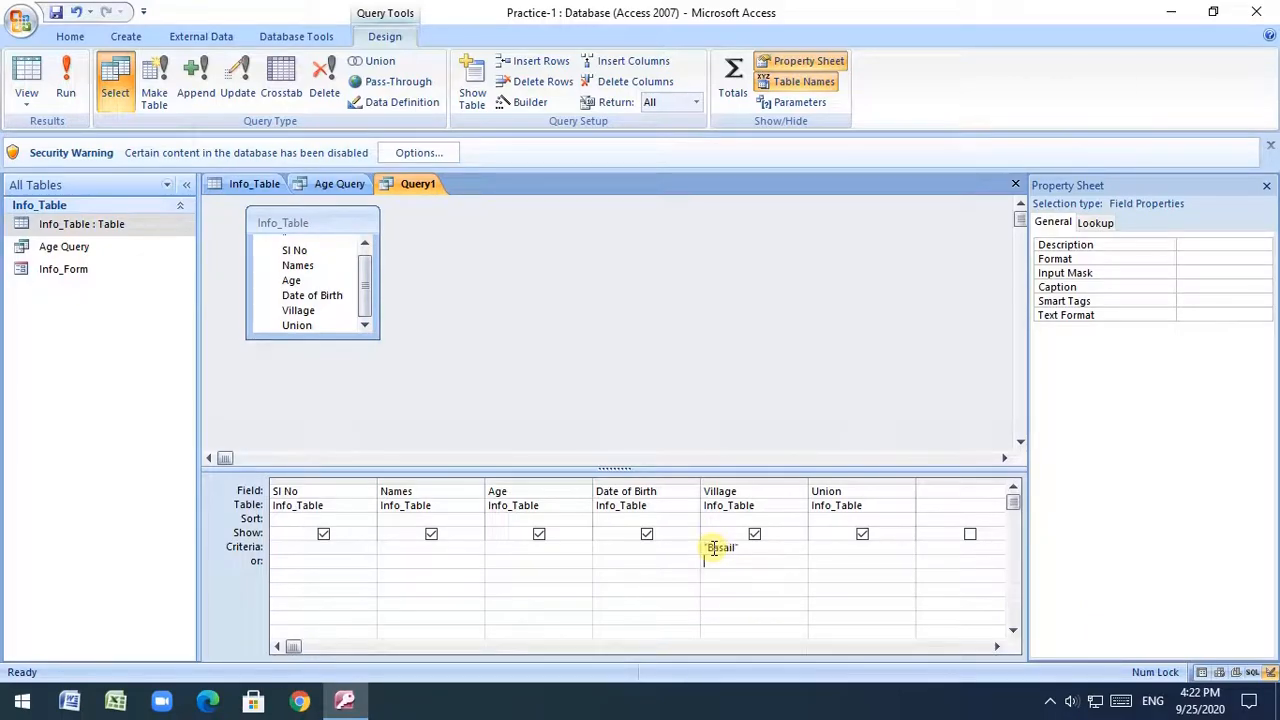
text(Tepra)
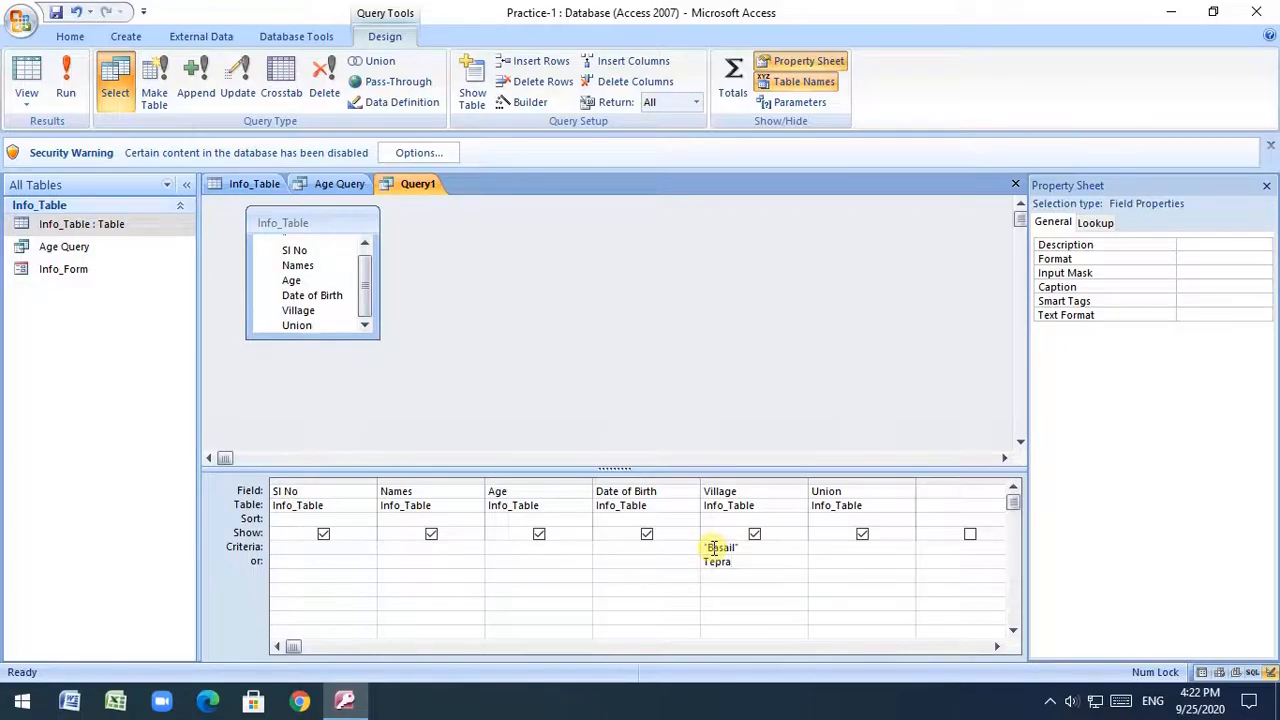
text(Nanda)
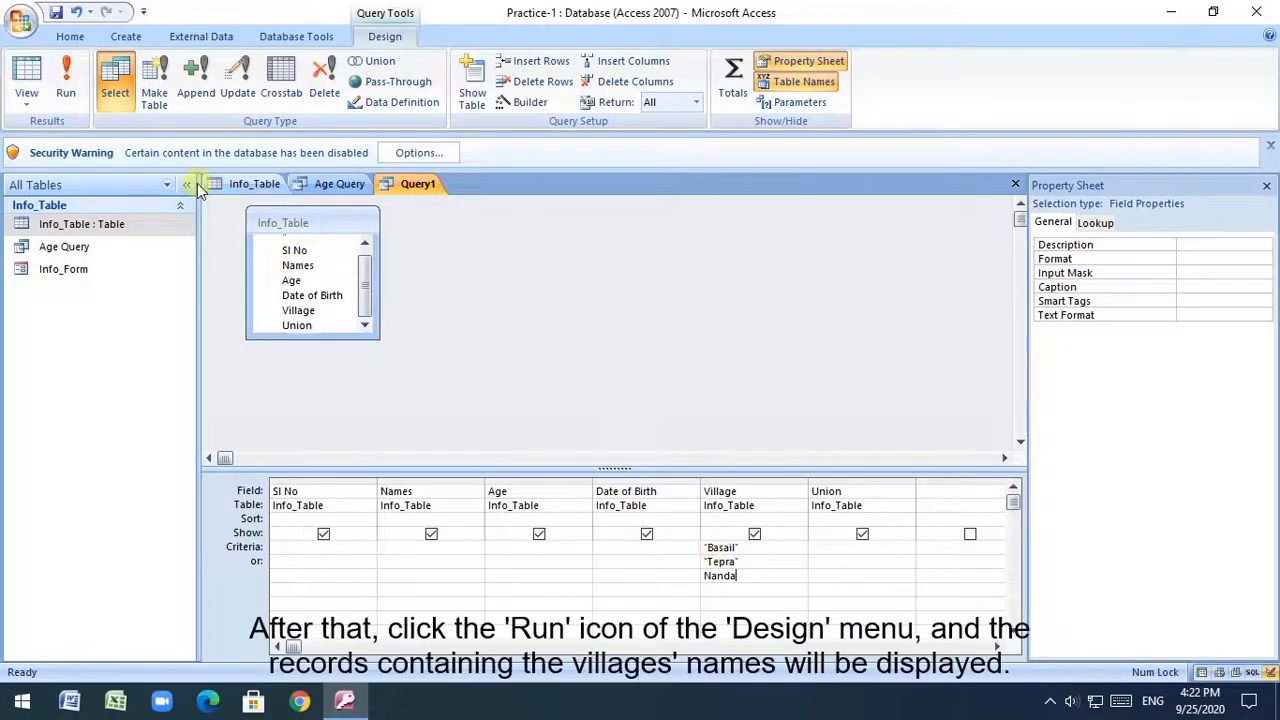
click(66, 75)
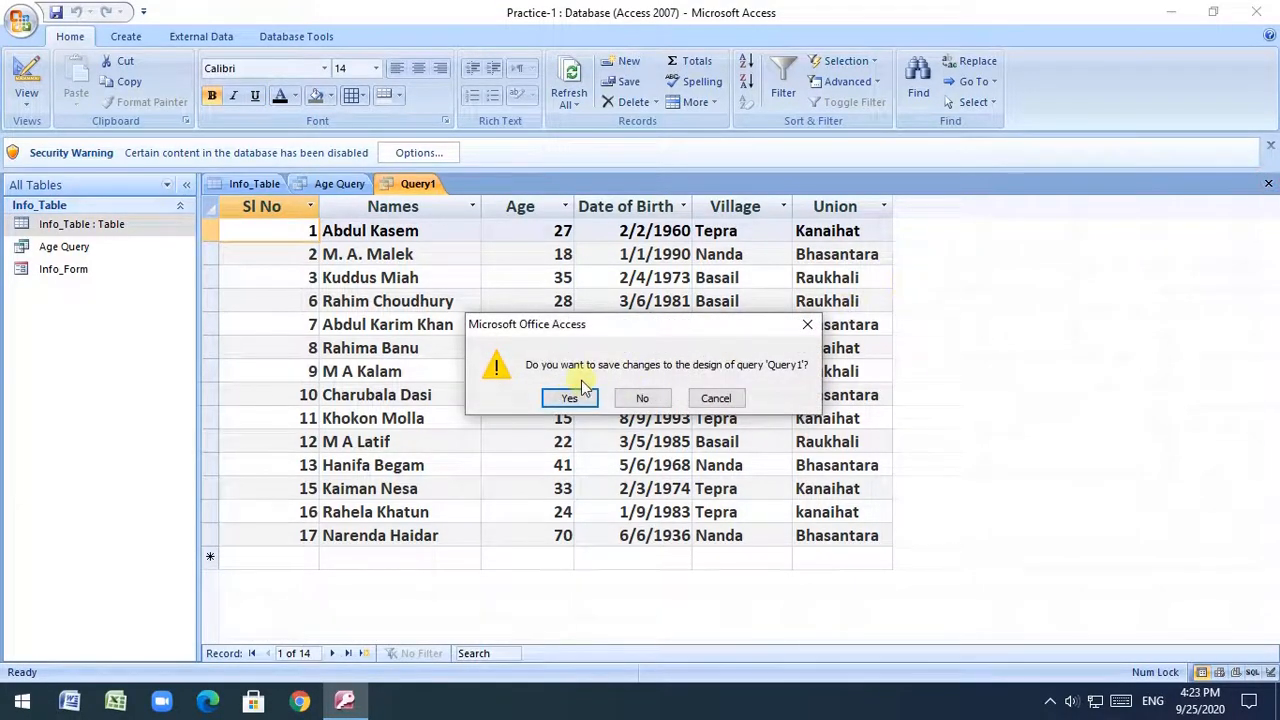
Save the query as 'Village Query' and reopen it to view 14 records
click(569, 398)
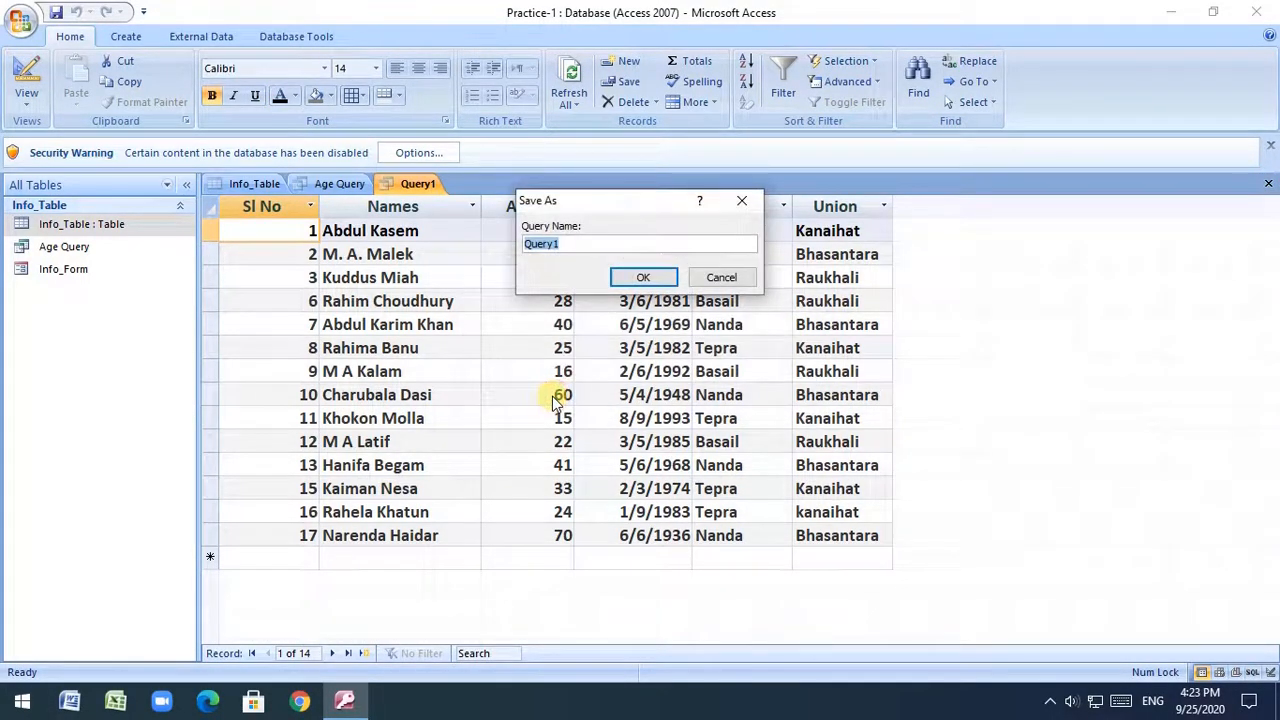
text(Village)
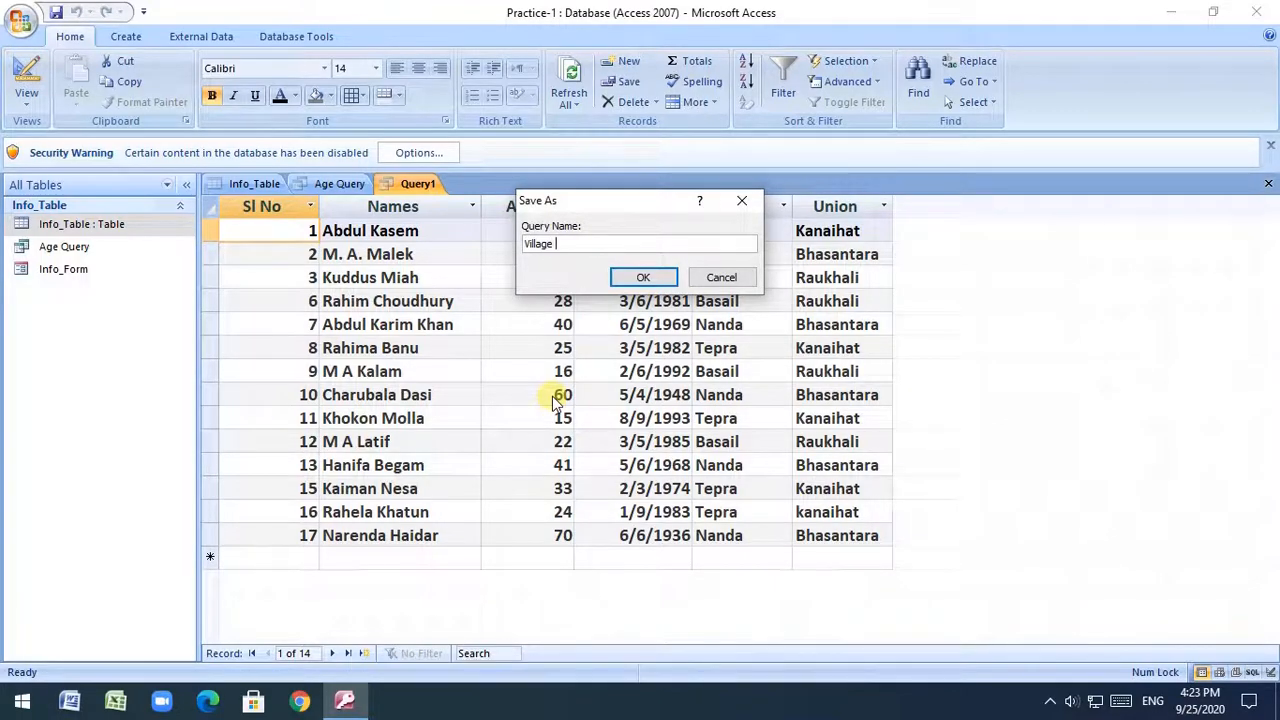
text(Query)
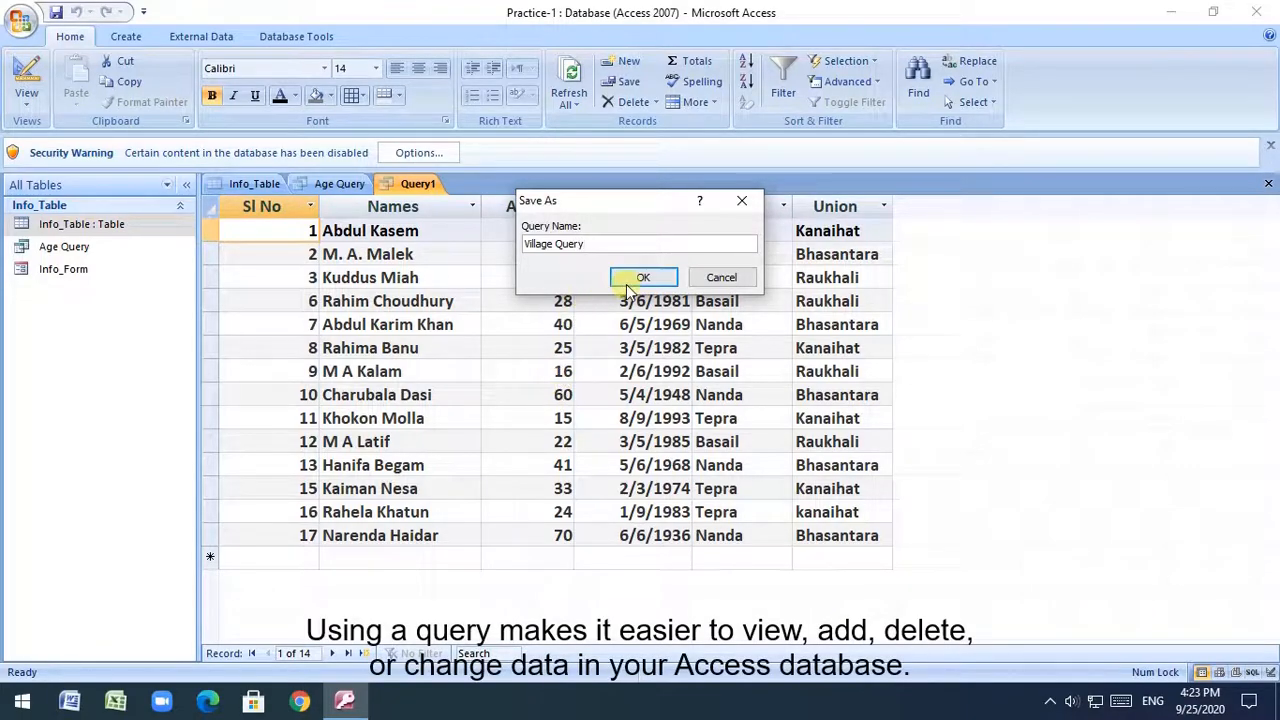
click(643, 277)
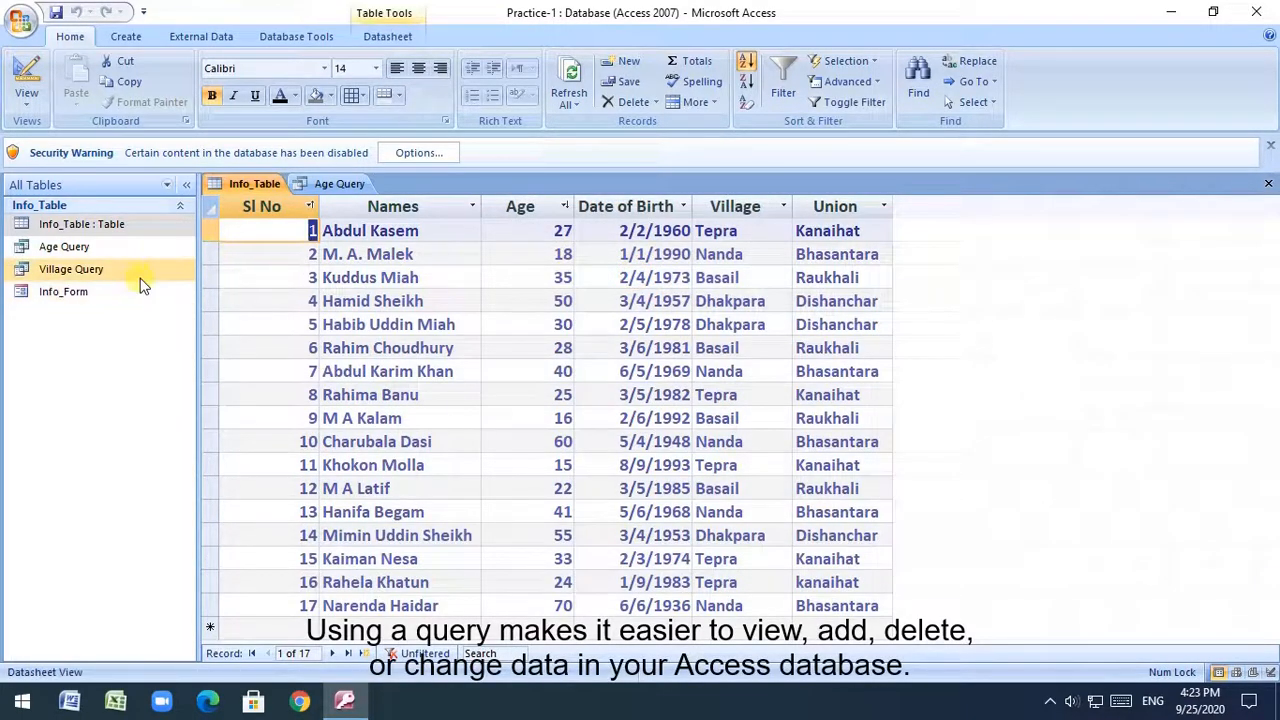
double_click(70, 269)
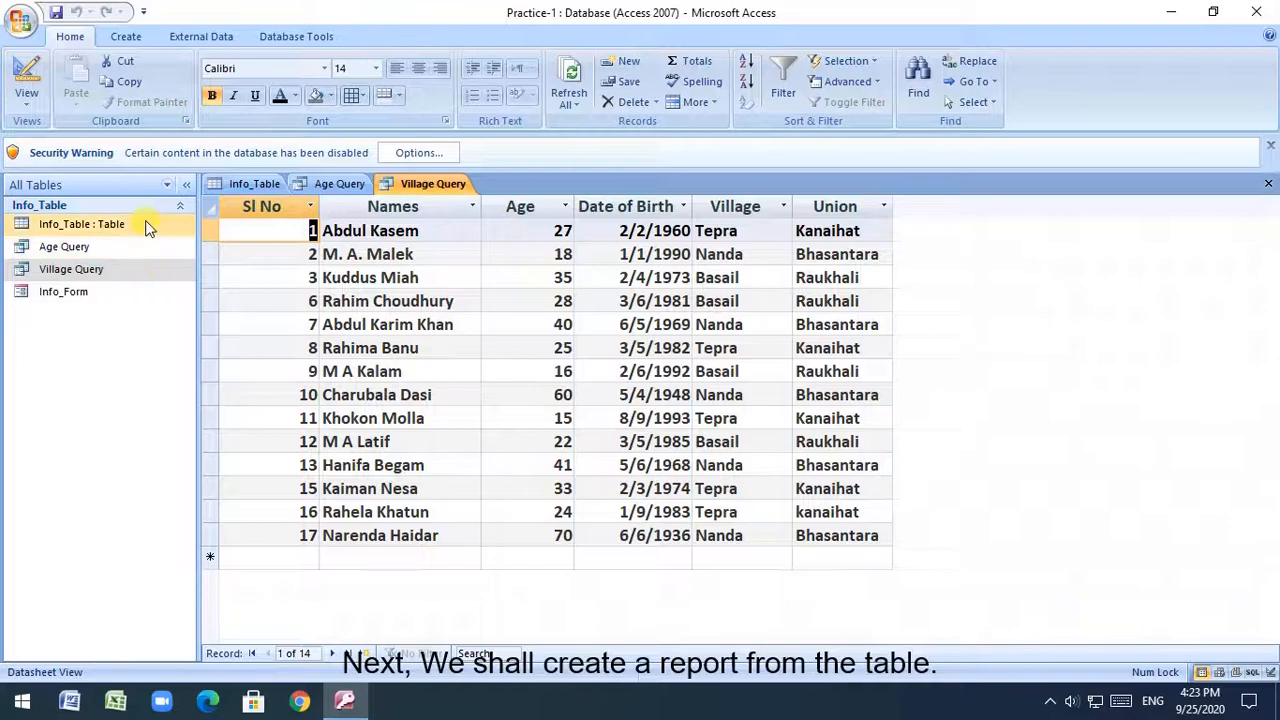
Use the Report Wizard to build Info_Report from all six Info_Table fields and preview it
click(81, 223)
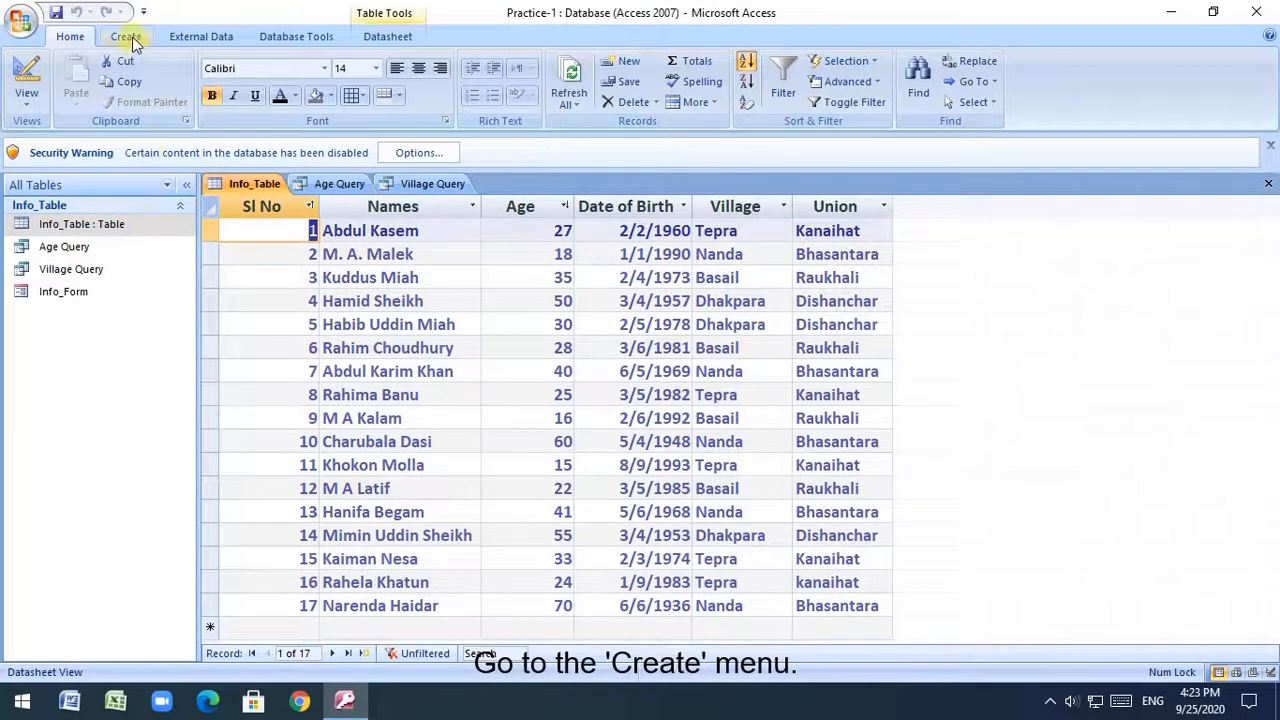
click(125, 36)
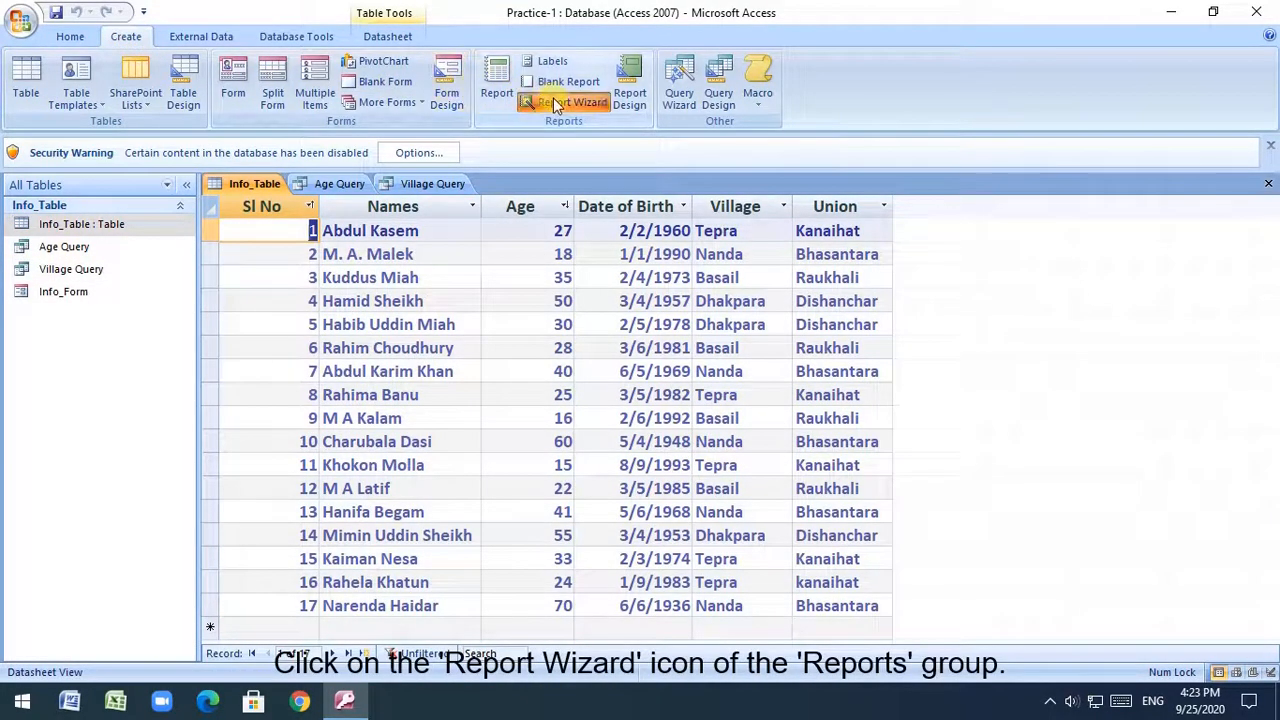
click(572, 102)
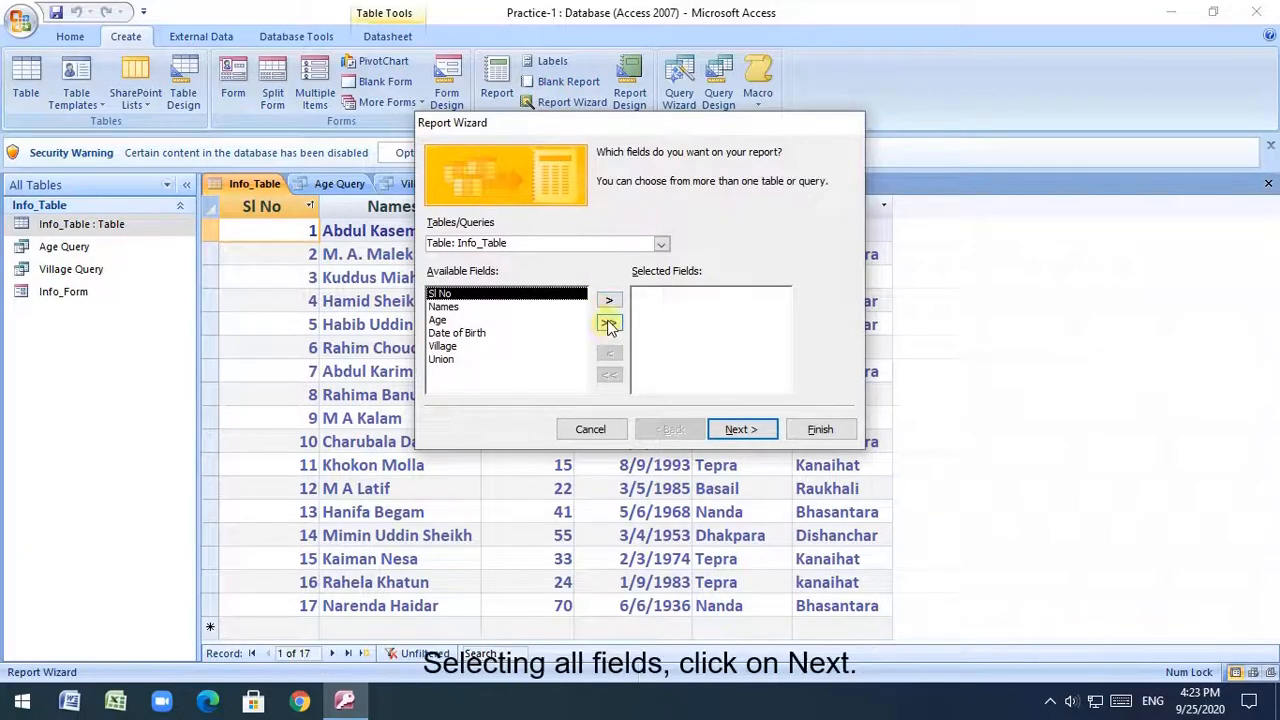
click(742, 429)
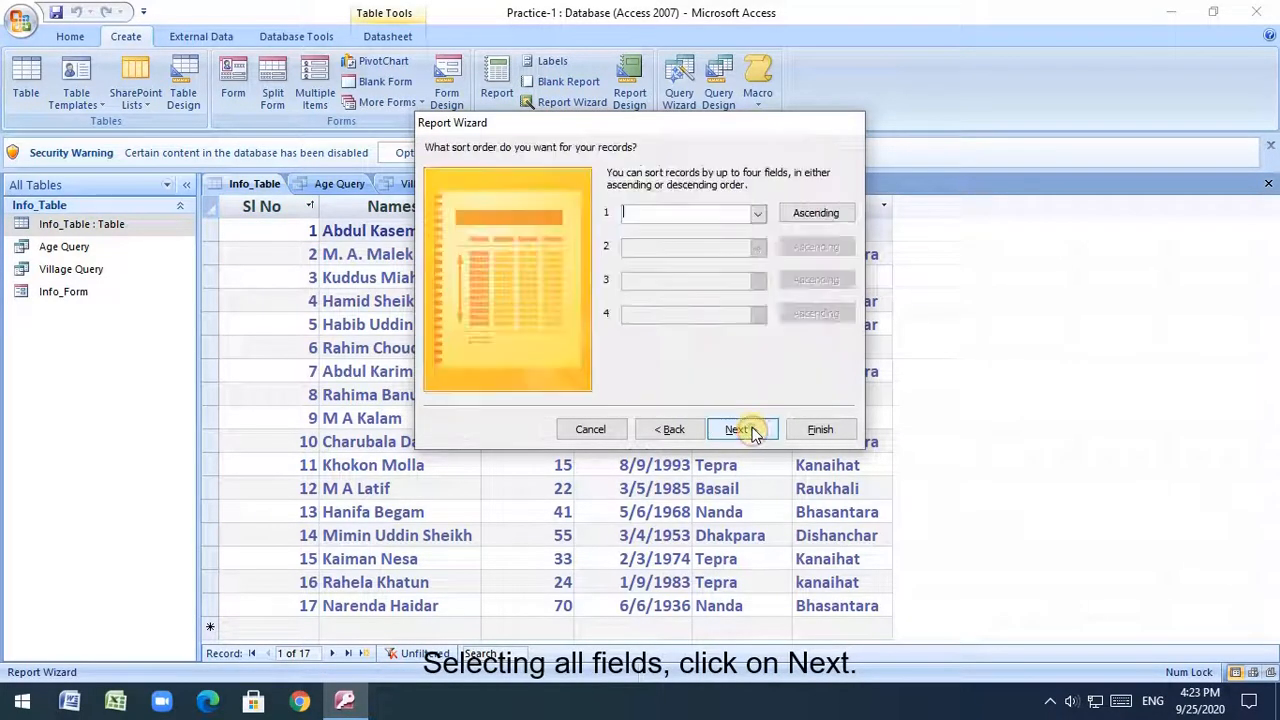
click(740, 429)
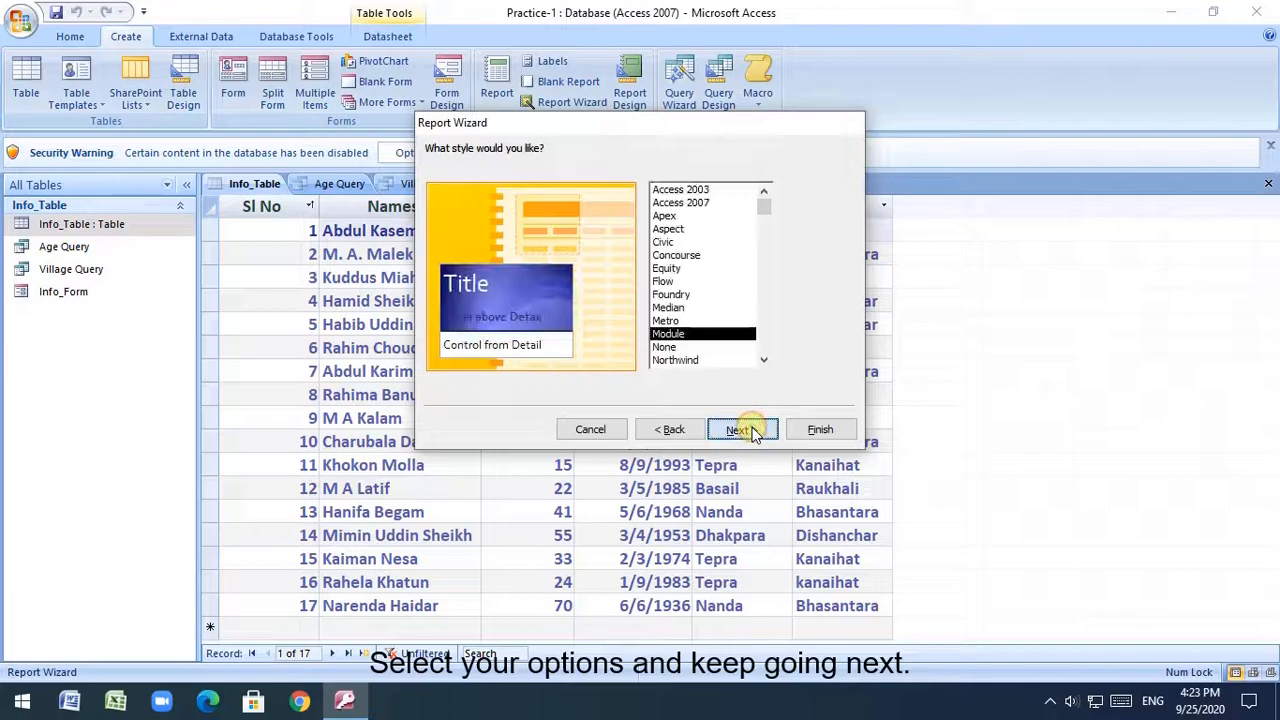
click(742, 429)
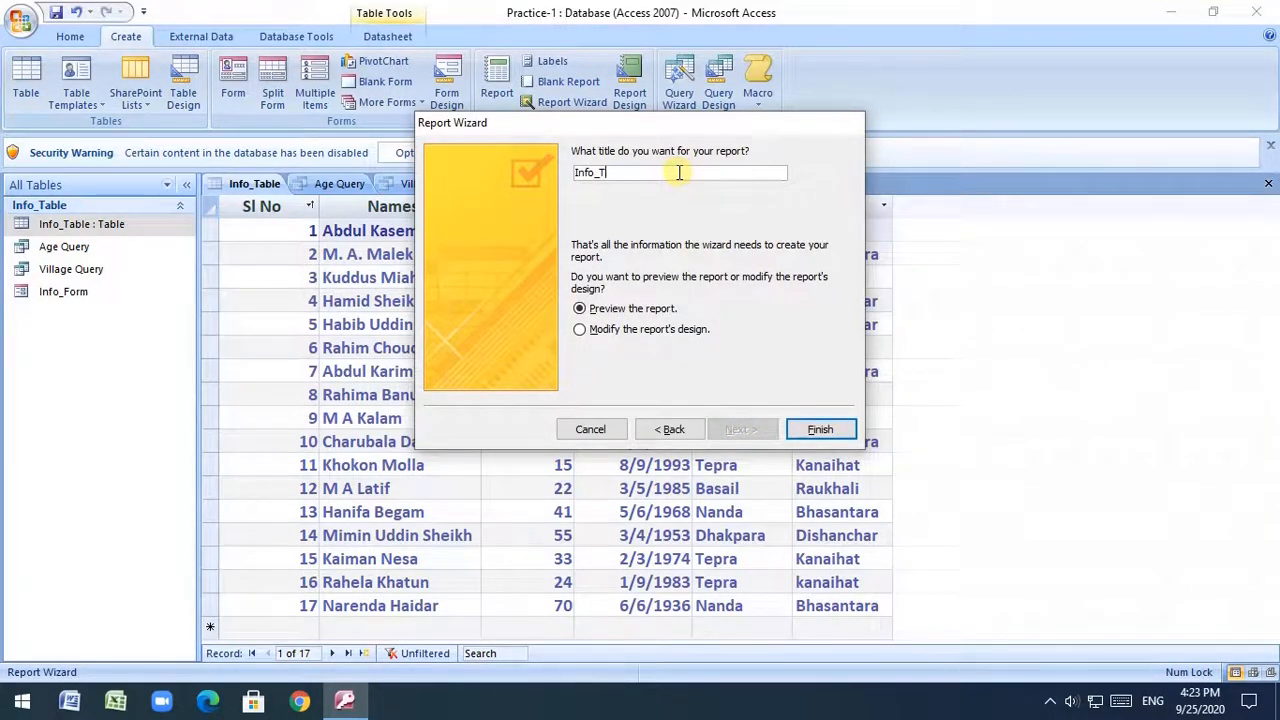
text(Report)
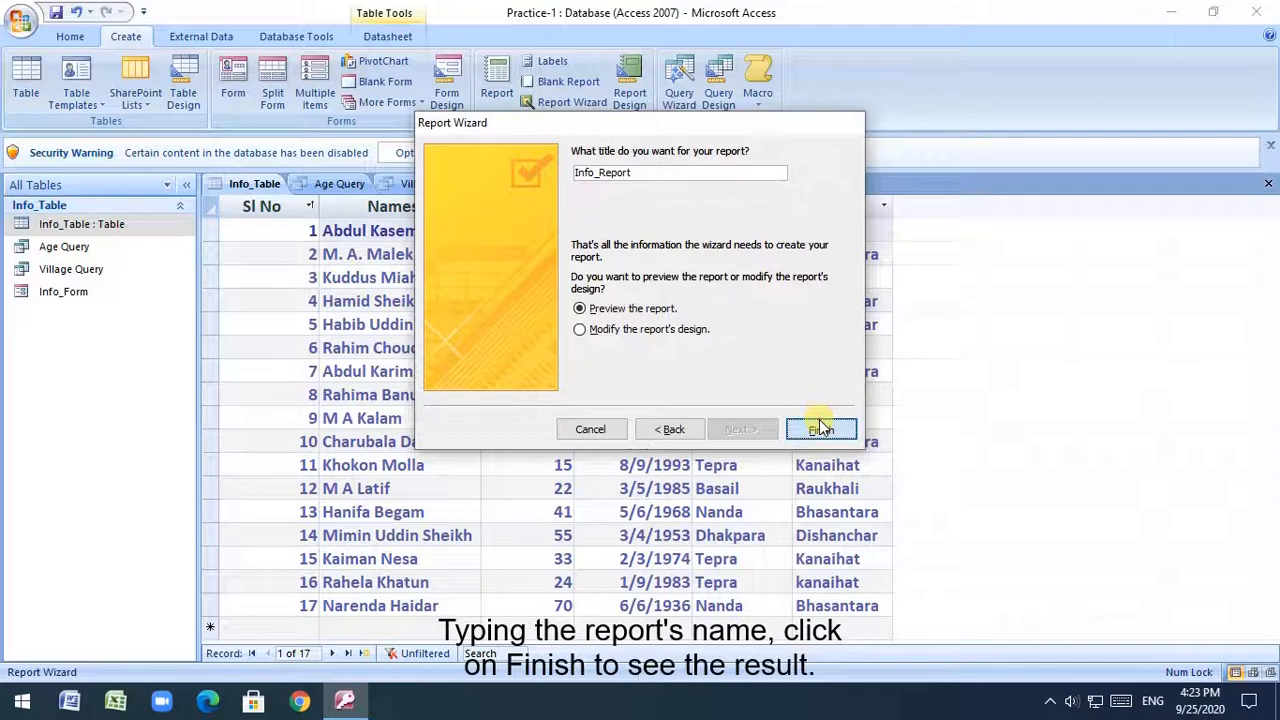
click(822, 429)
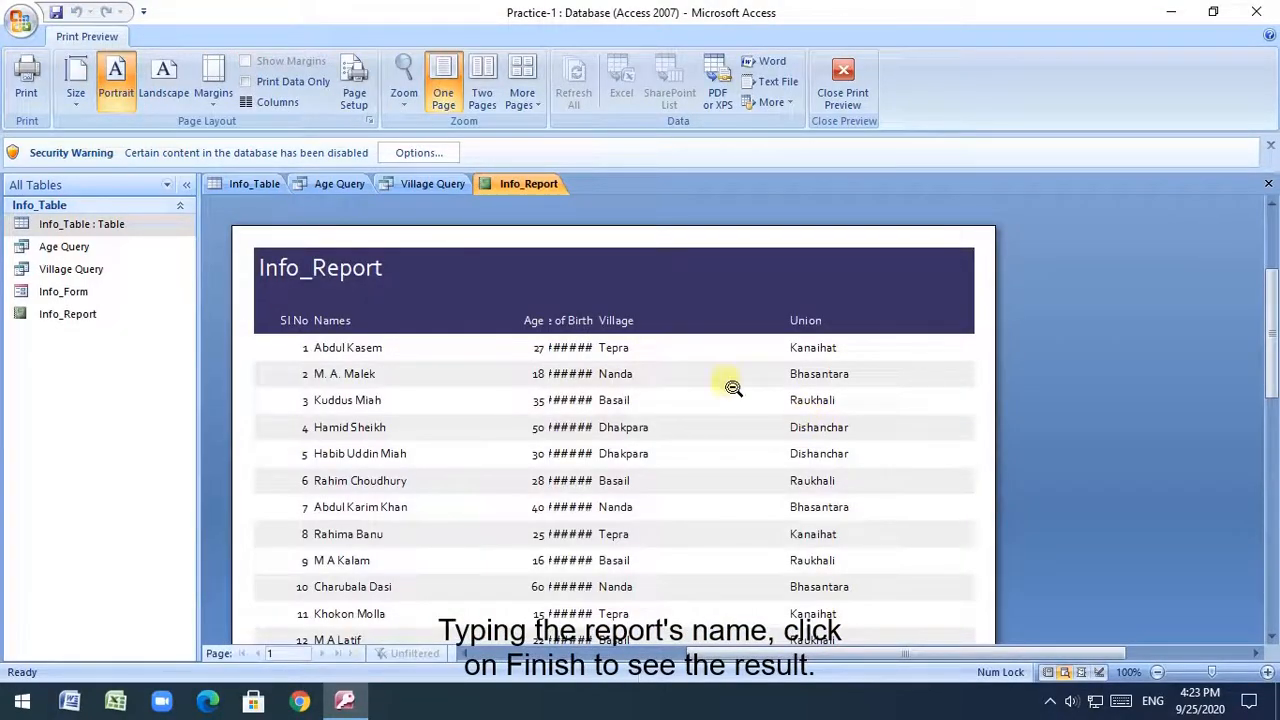
right_click(67, 313)
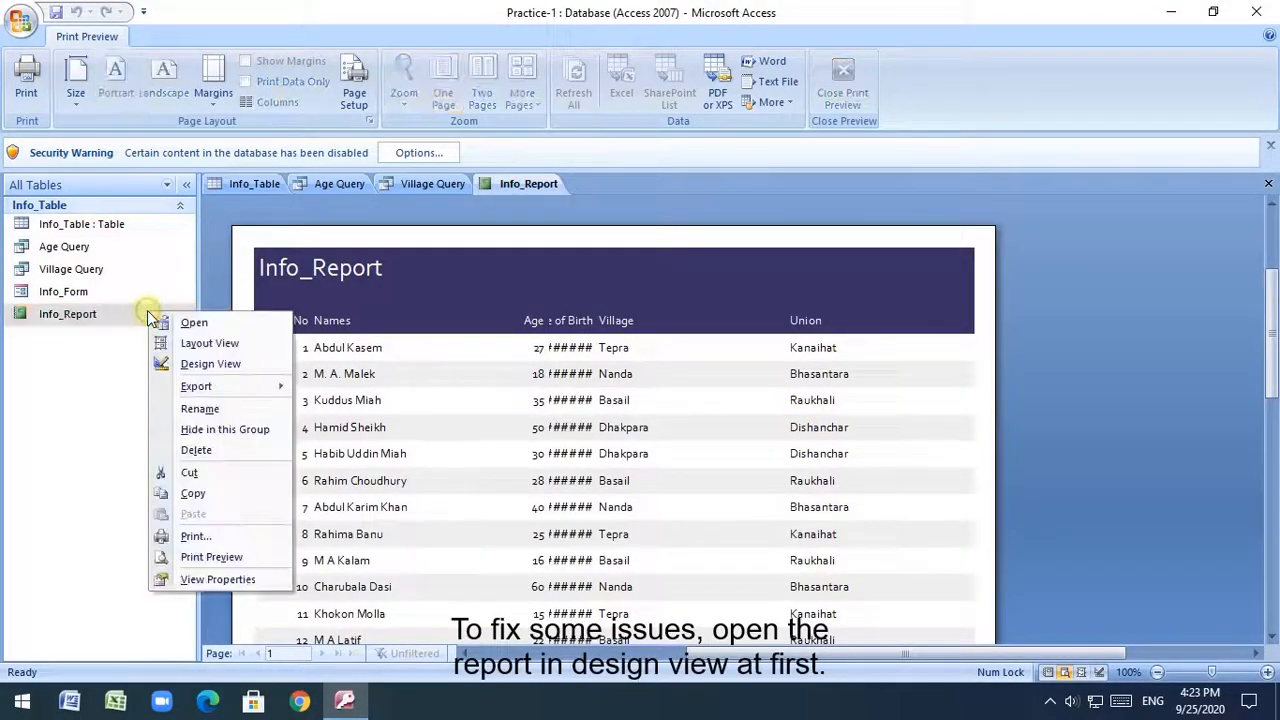
In Design View, widen the Date of Birth and Age controls, centre the title, save, and reopen Info_Report
click(211, 363)
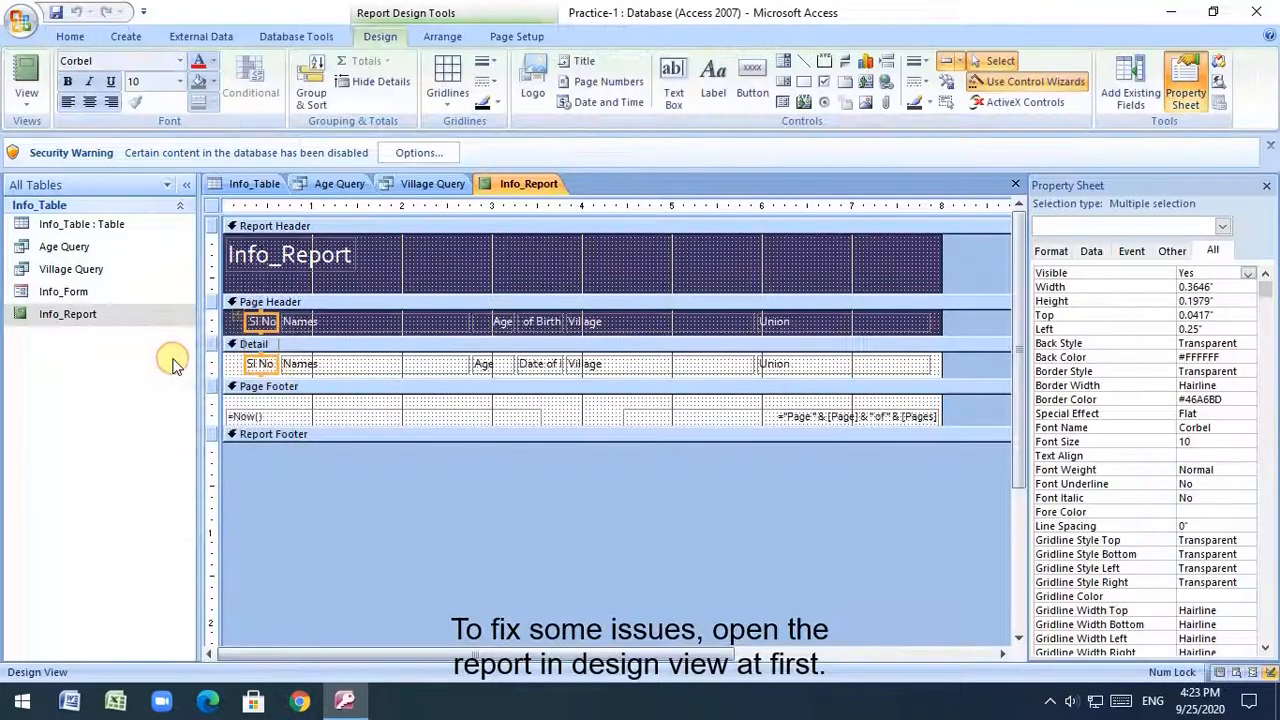
click(538, 321)
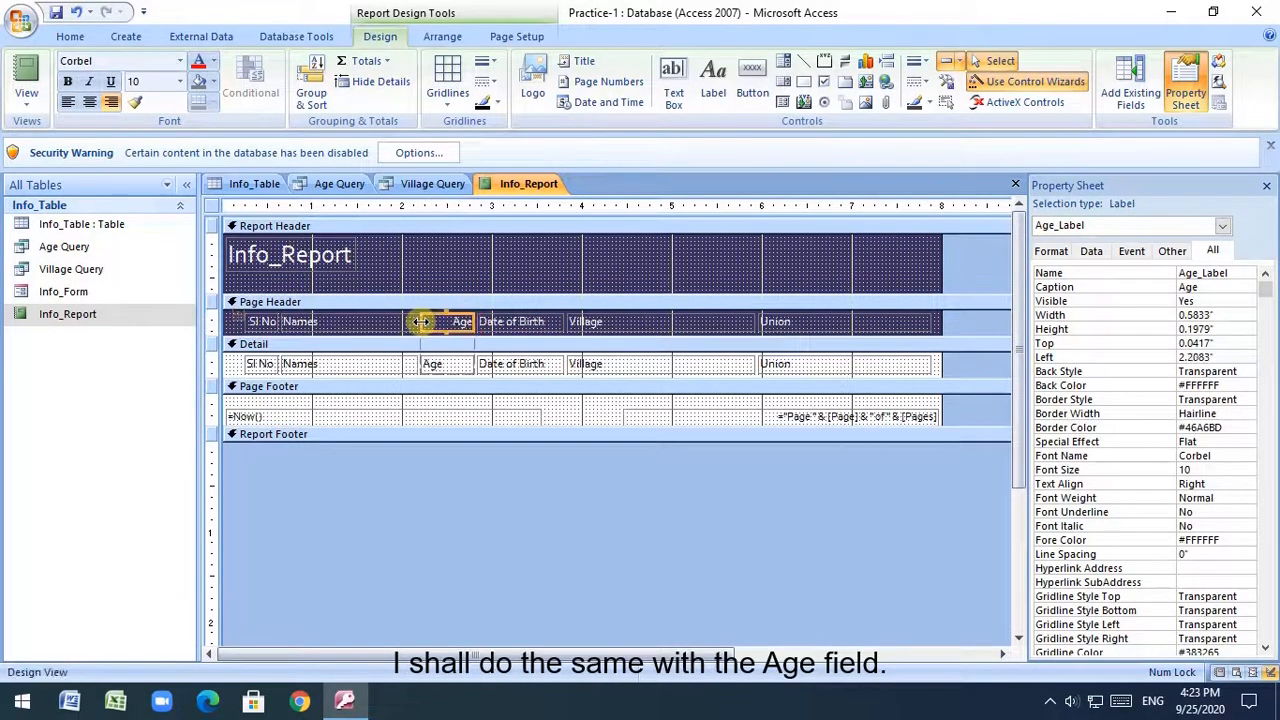
click(67, 101)
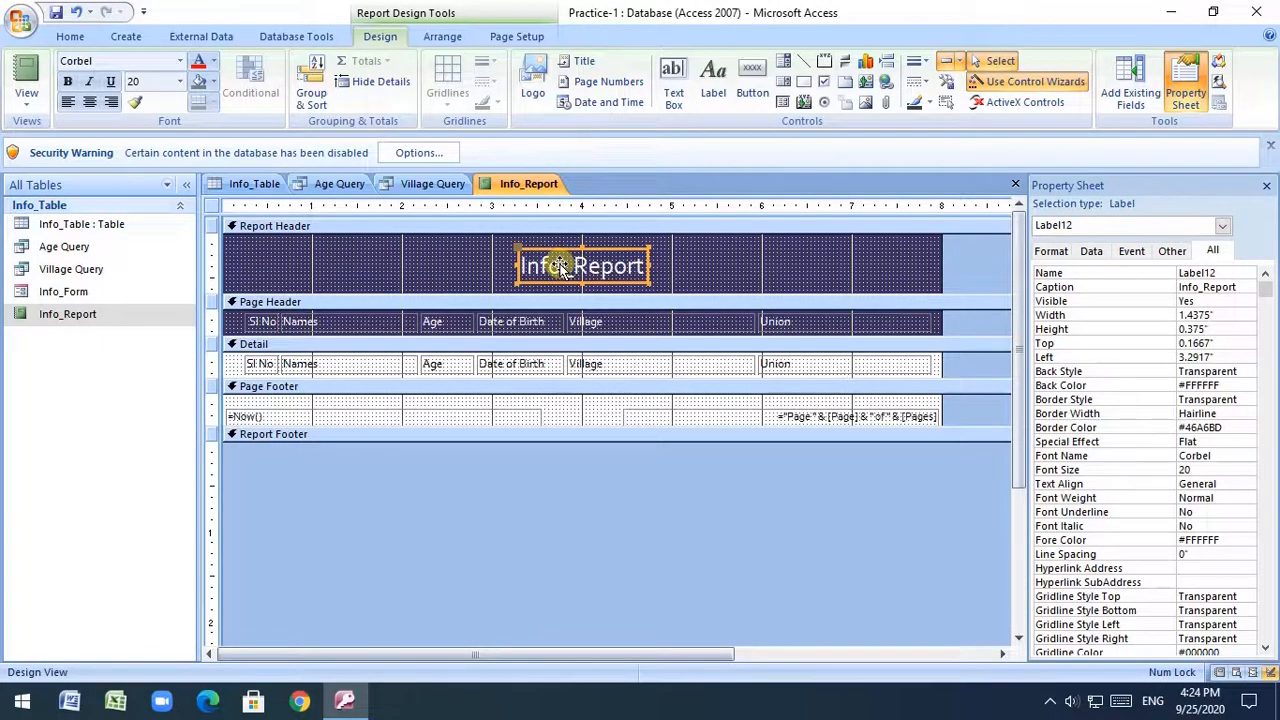
click(1015, 183)
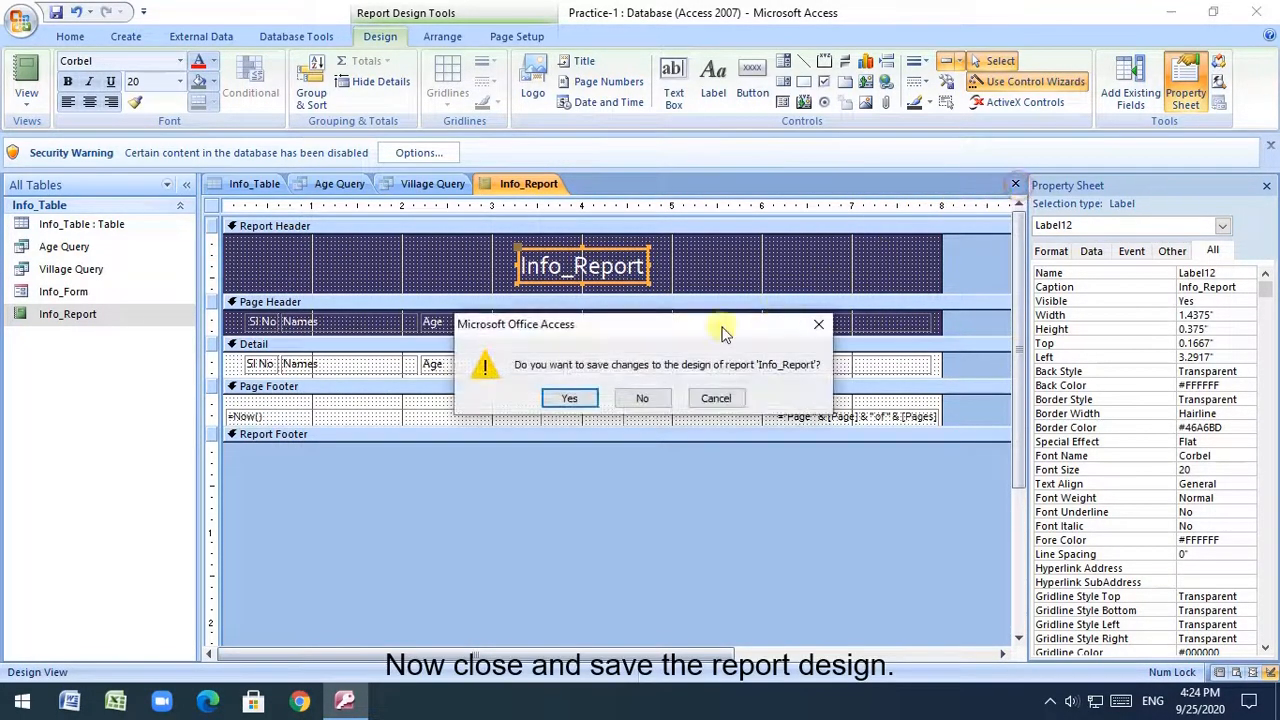
click(569, 397)
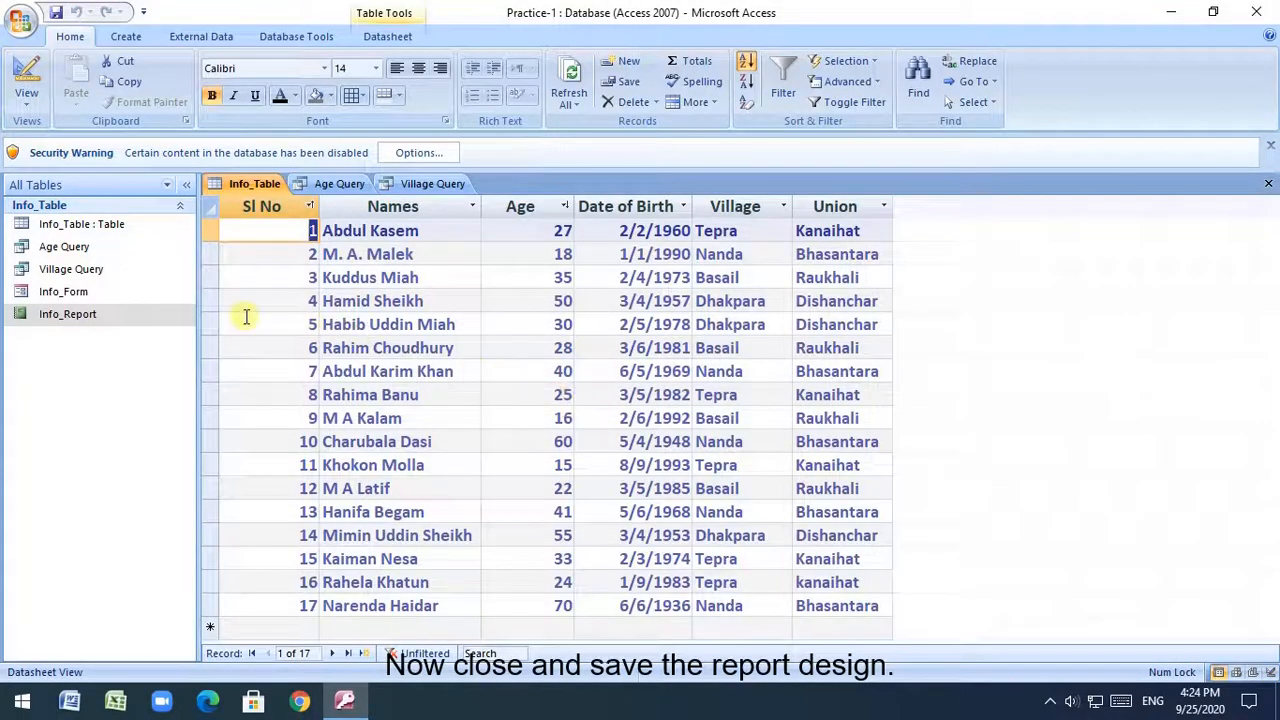
double_click(67, 313)
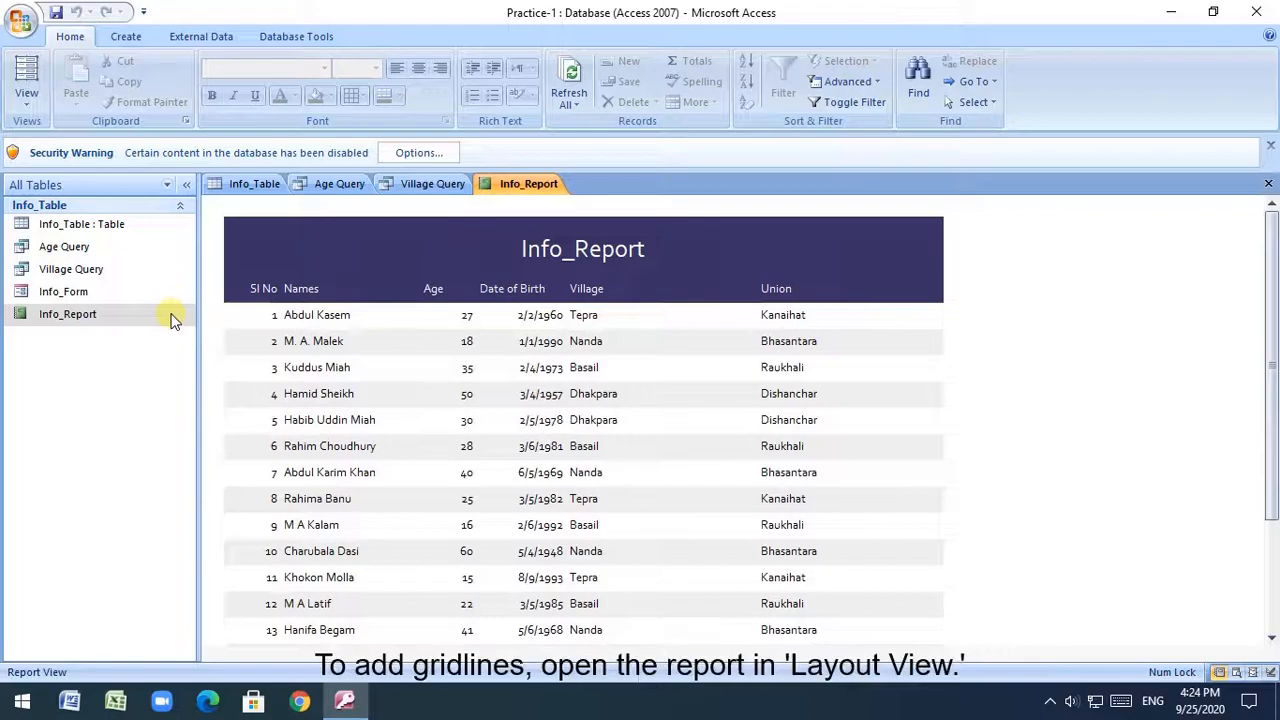
right_click(67, 313)
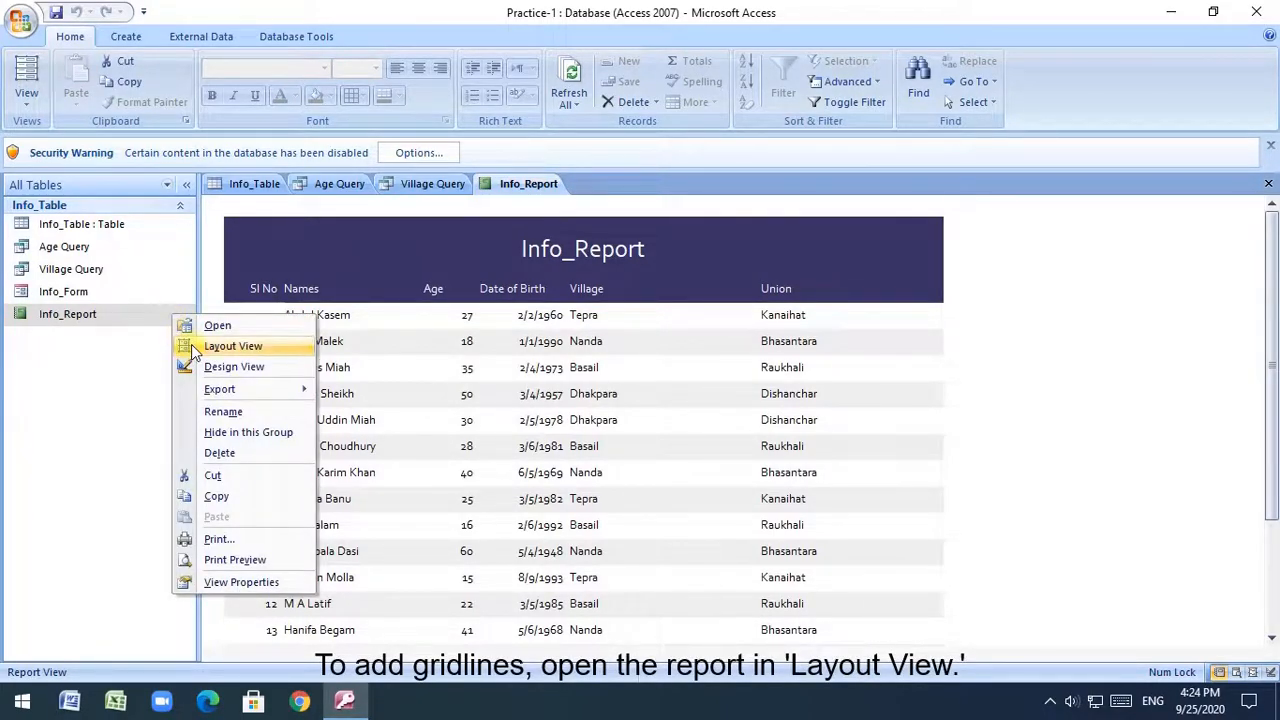
In Layout View, apply Both gridlines to Info_Report's whole record table, then close the view
click(234, 345)
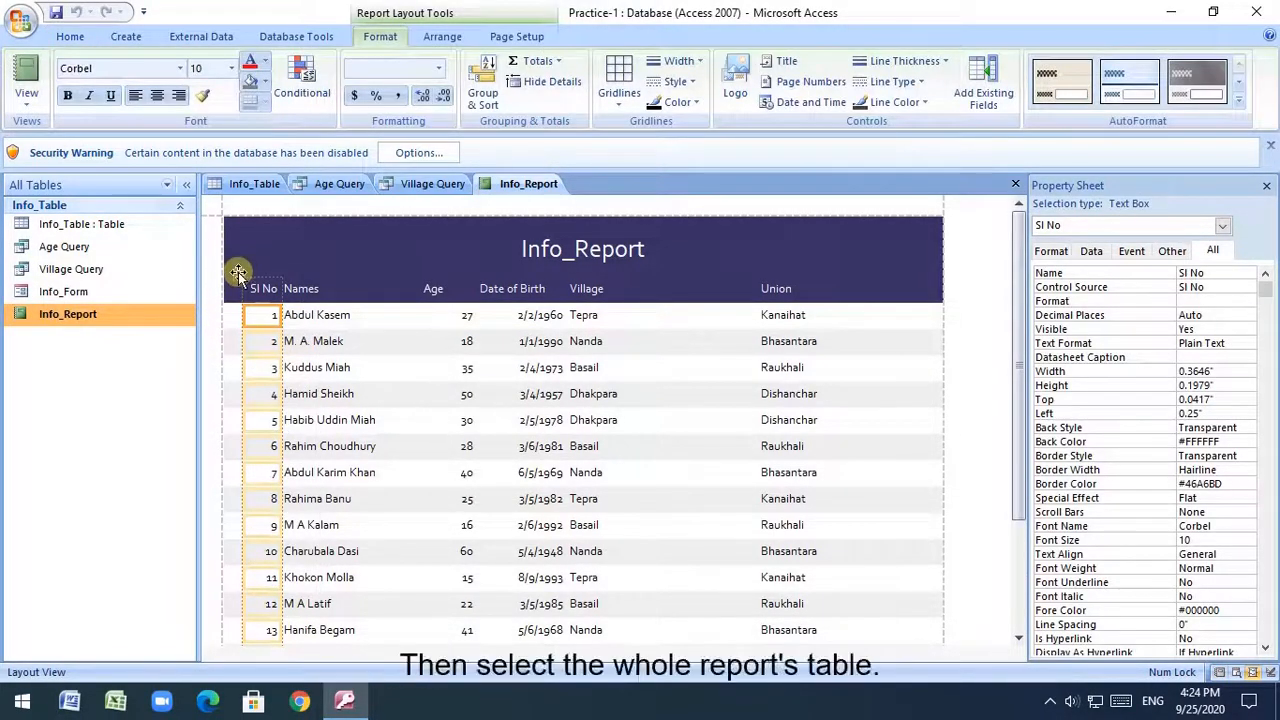
click(239, 273)
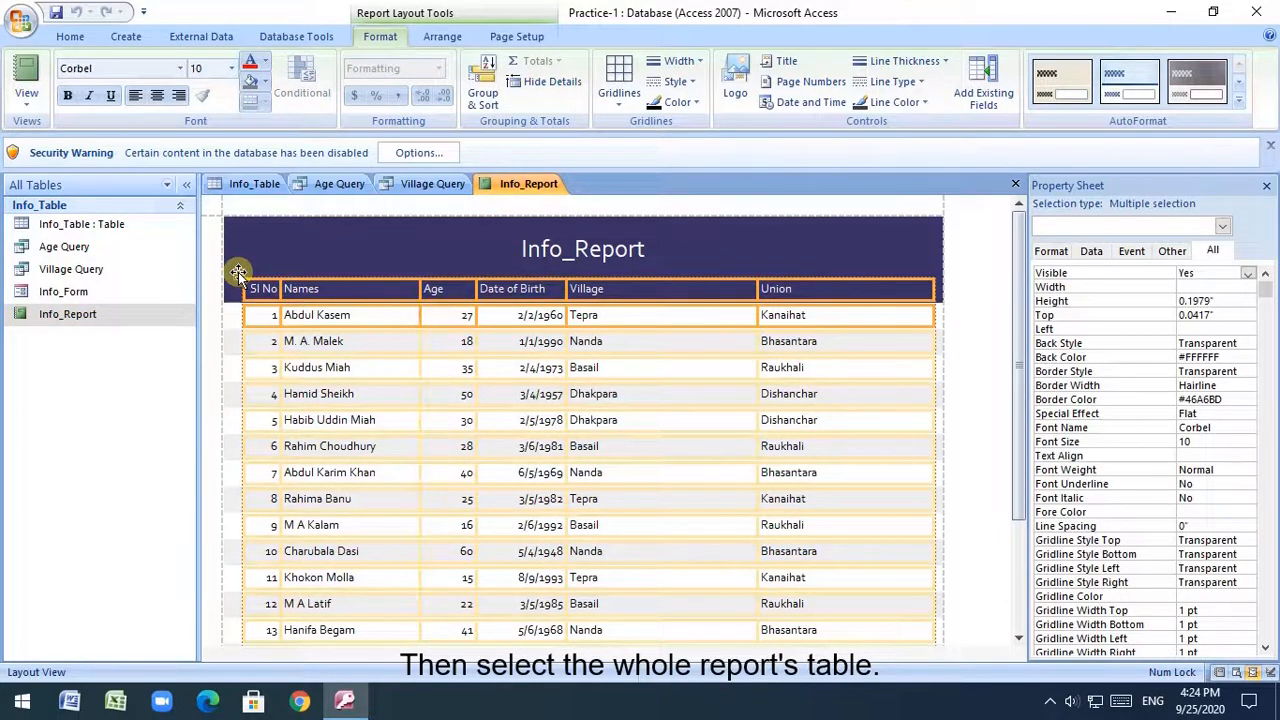
click(619, 75)
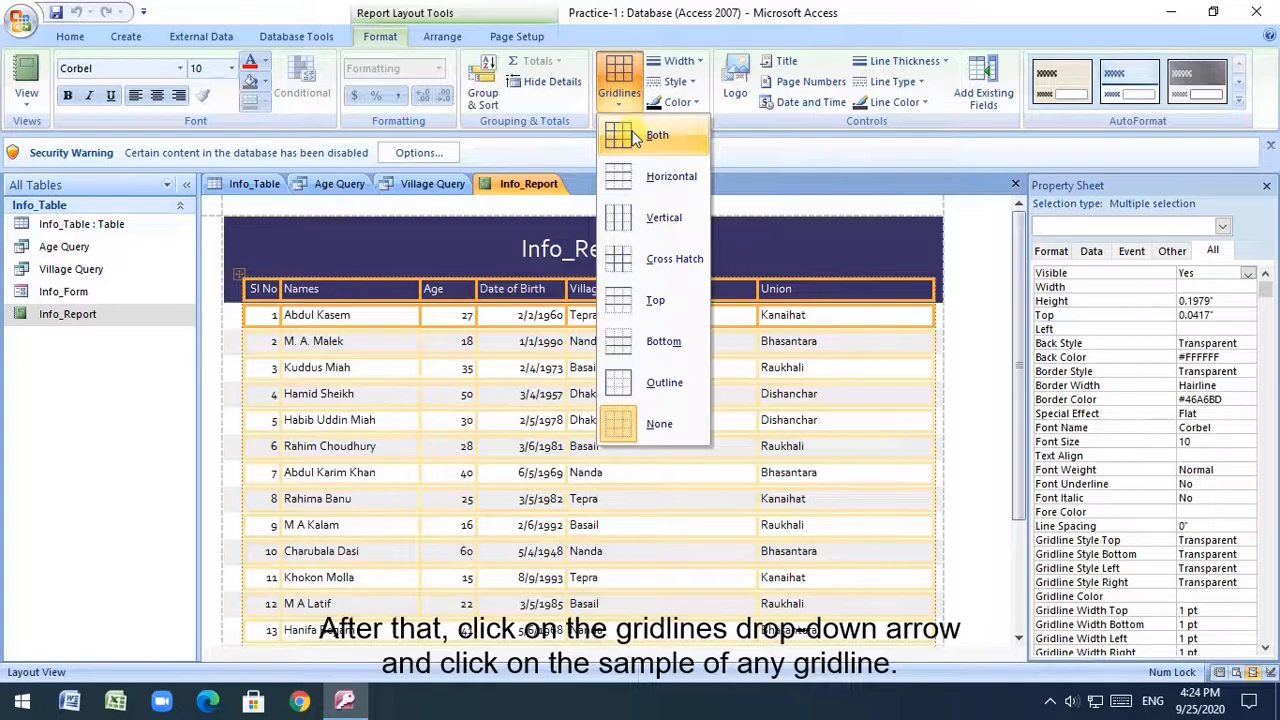
click(657, 135)
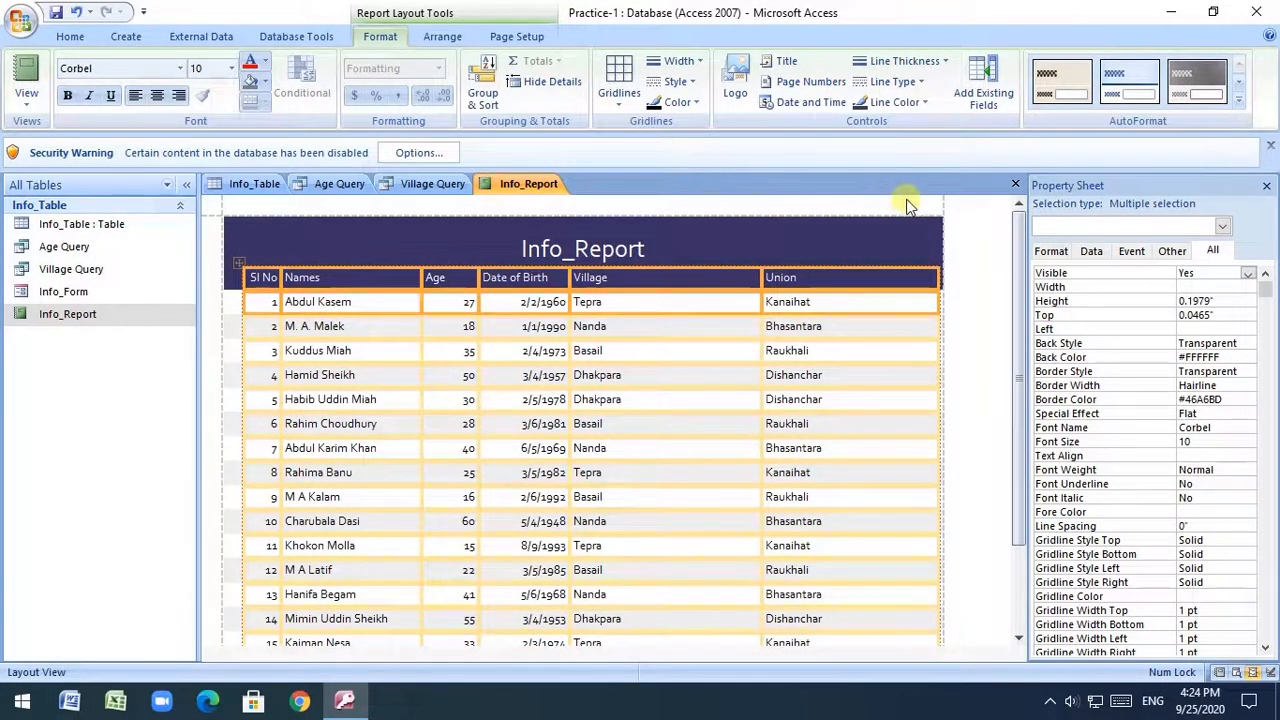
click(1015, 183)
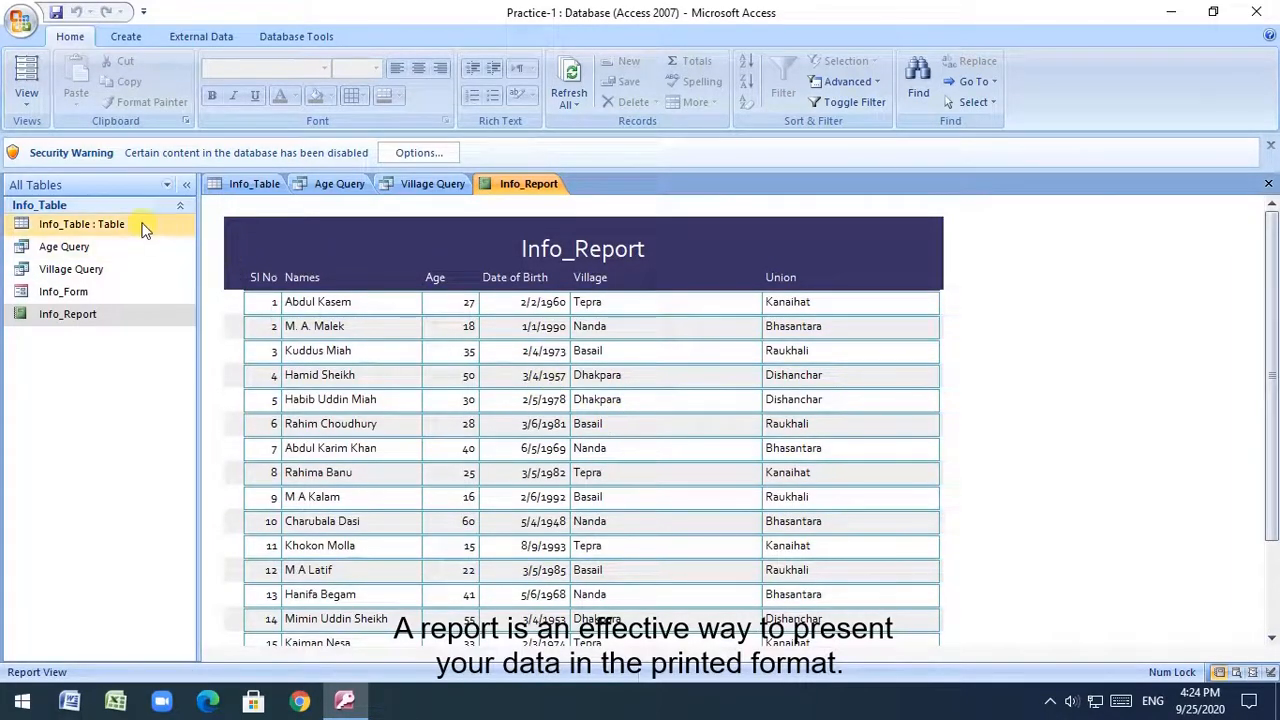
Close the database and exit Microsoft Access
click(70, 269)
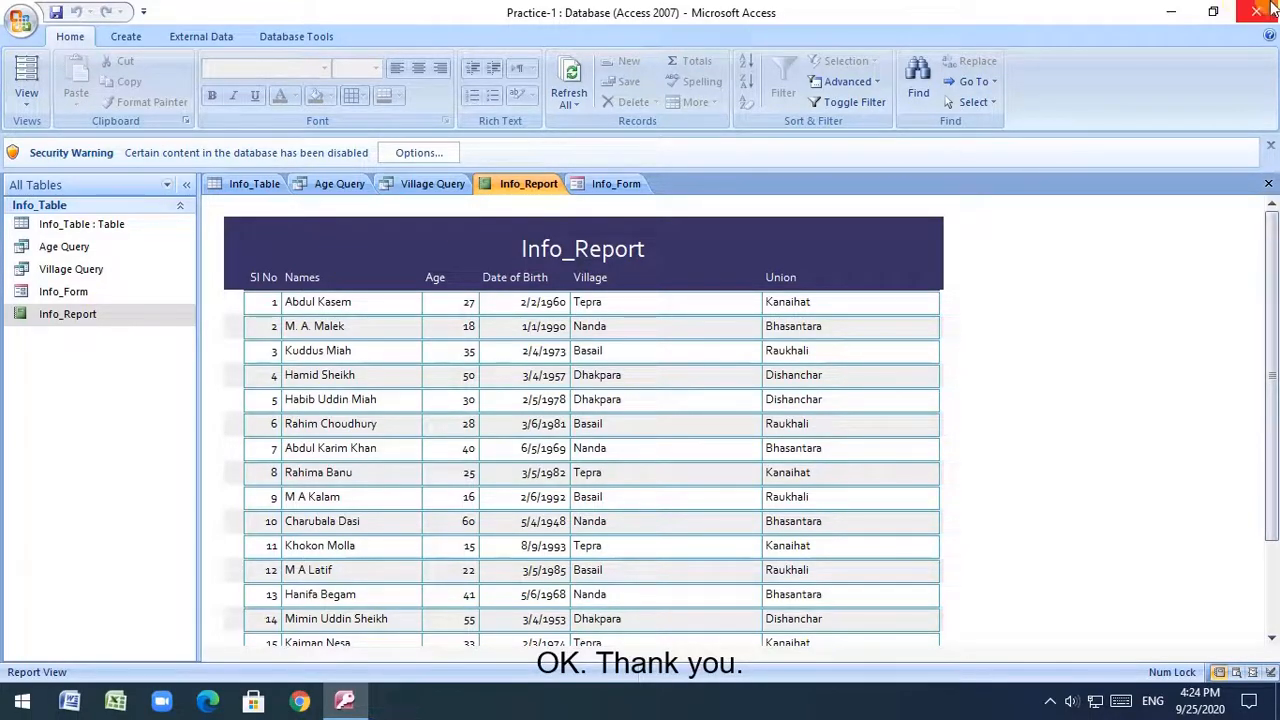
click(1258, 12)
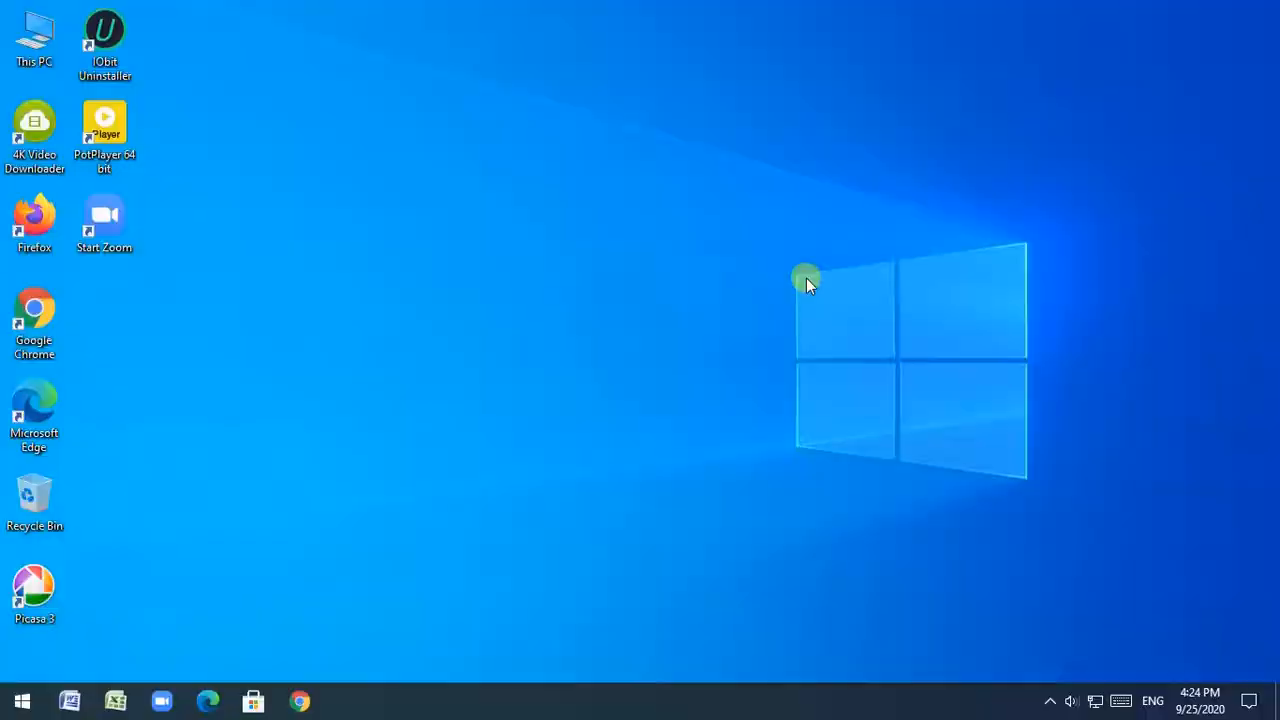